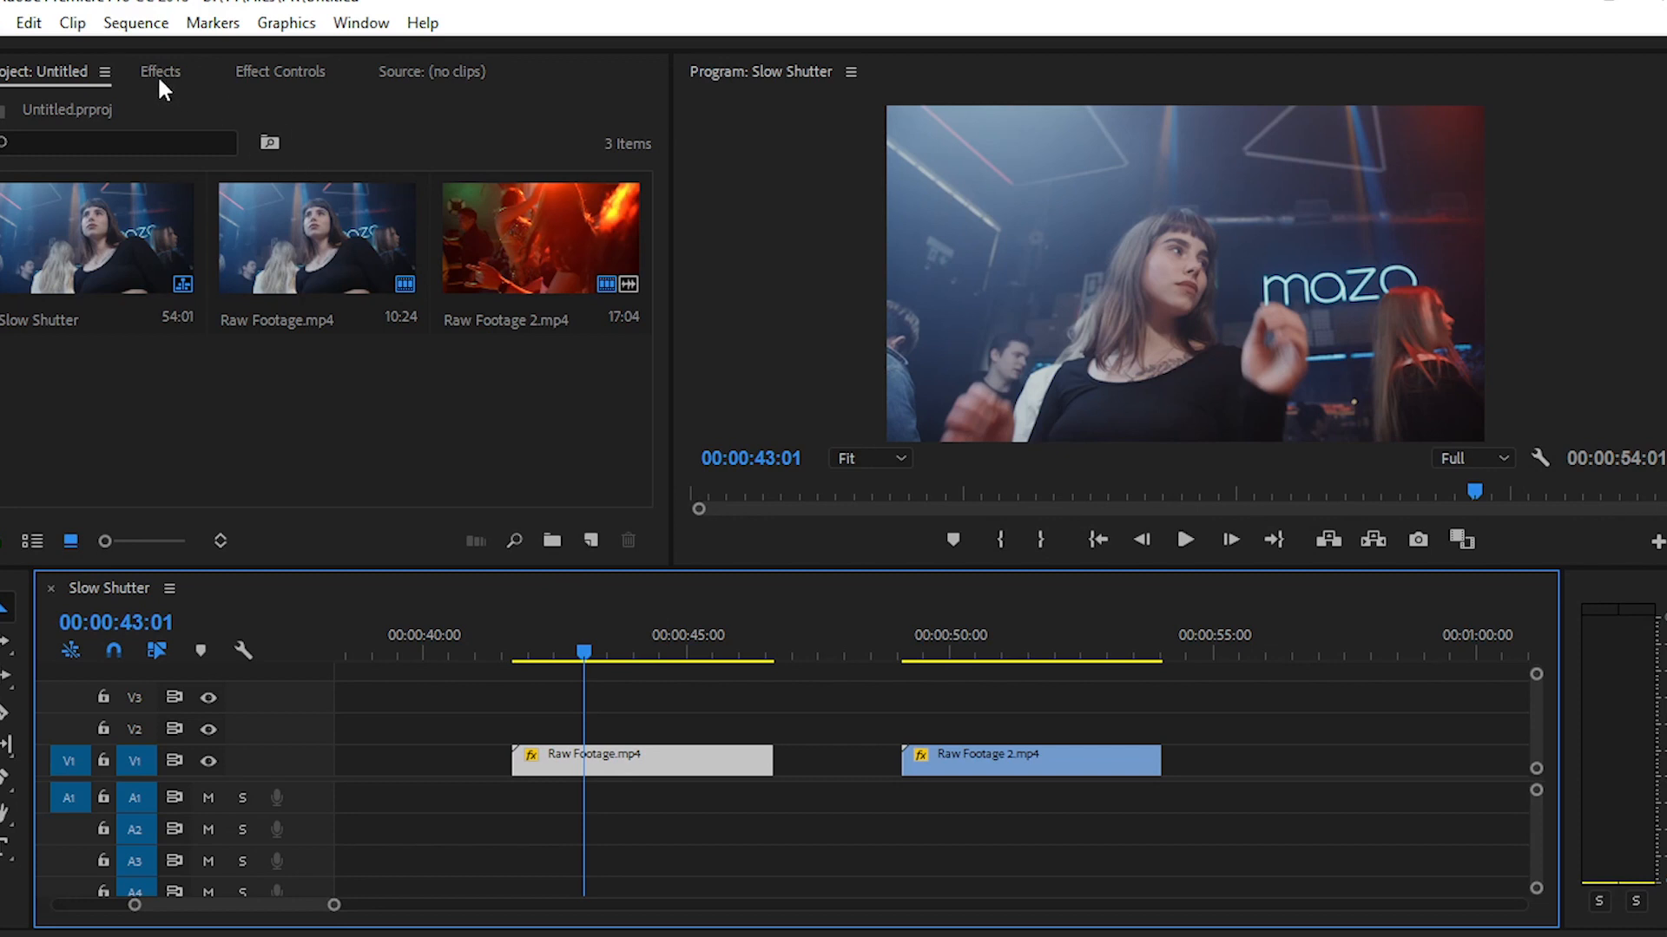
Step: Show the Effects library and bring up the Presets bin's context menu
click(163, 71)
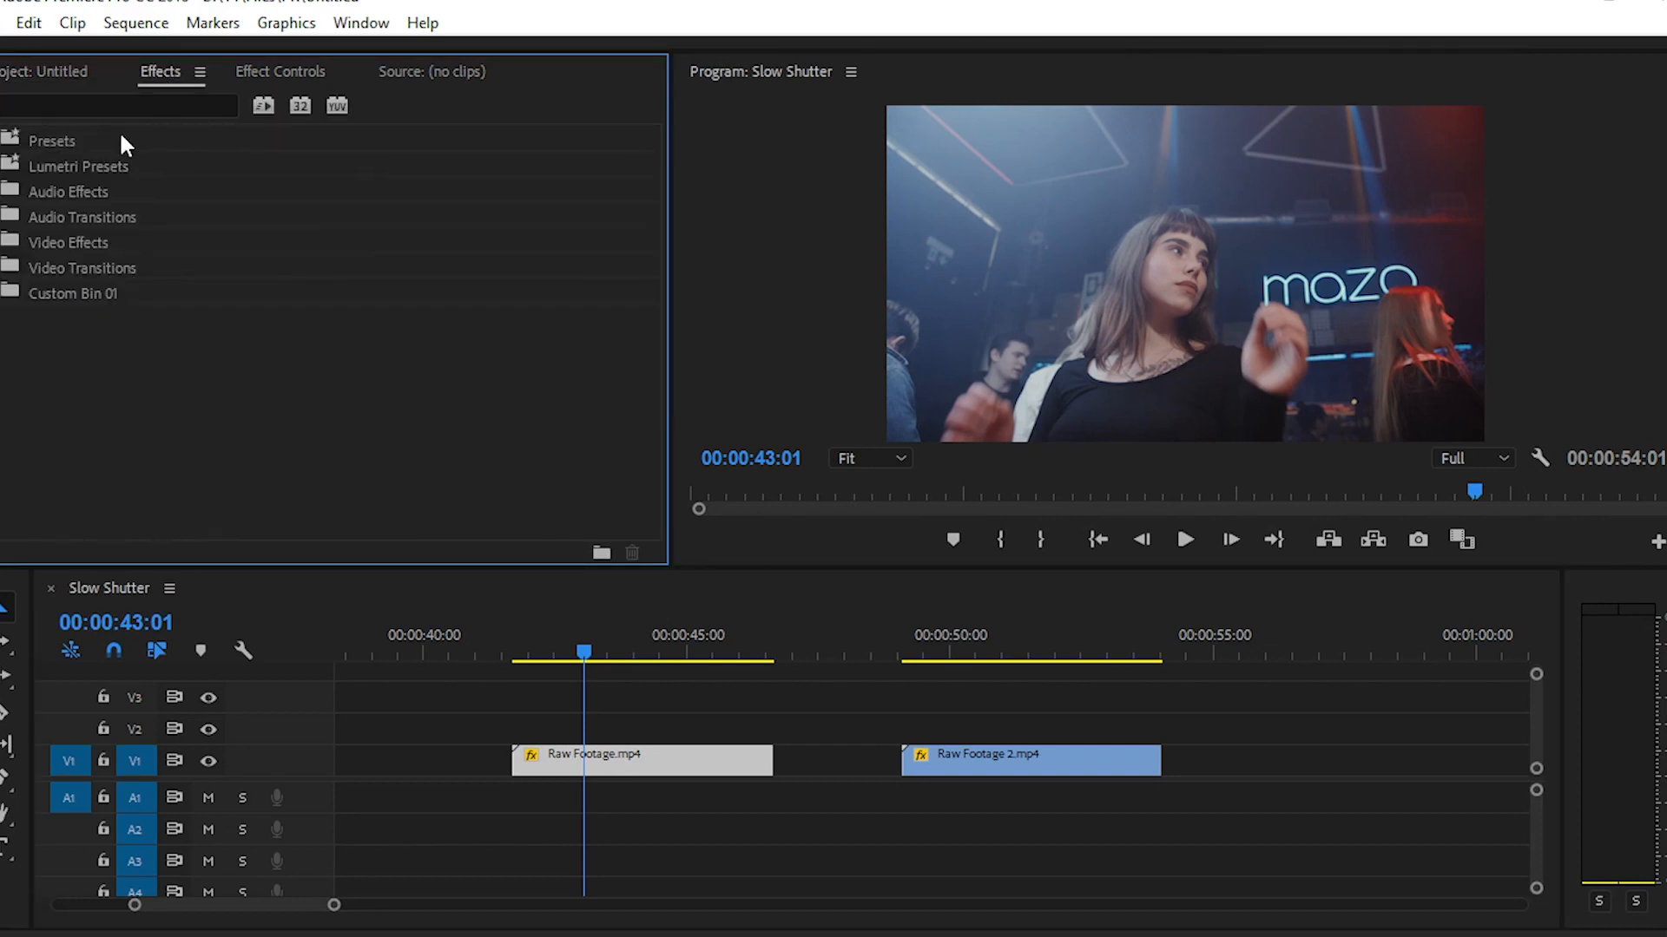
right_click(53, 141)
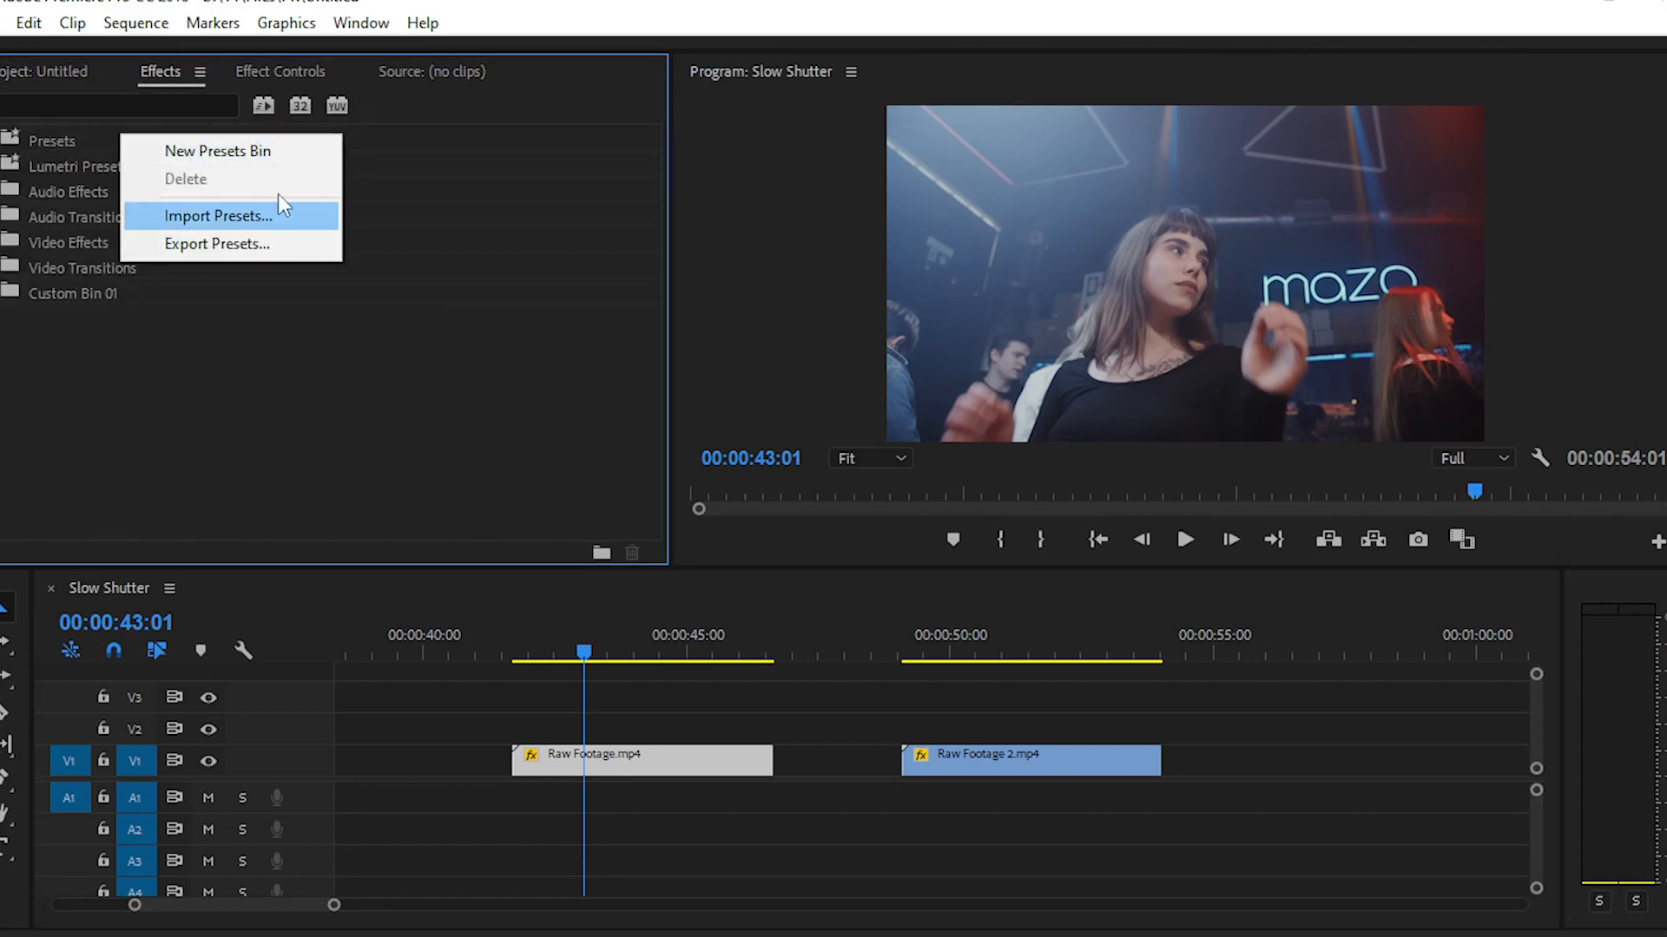
mouse_move(243, 154)
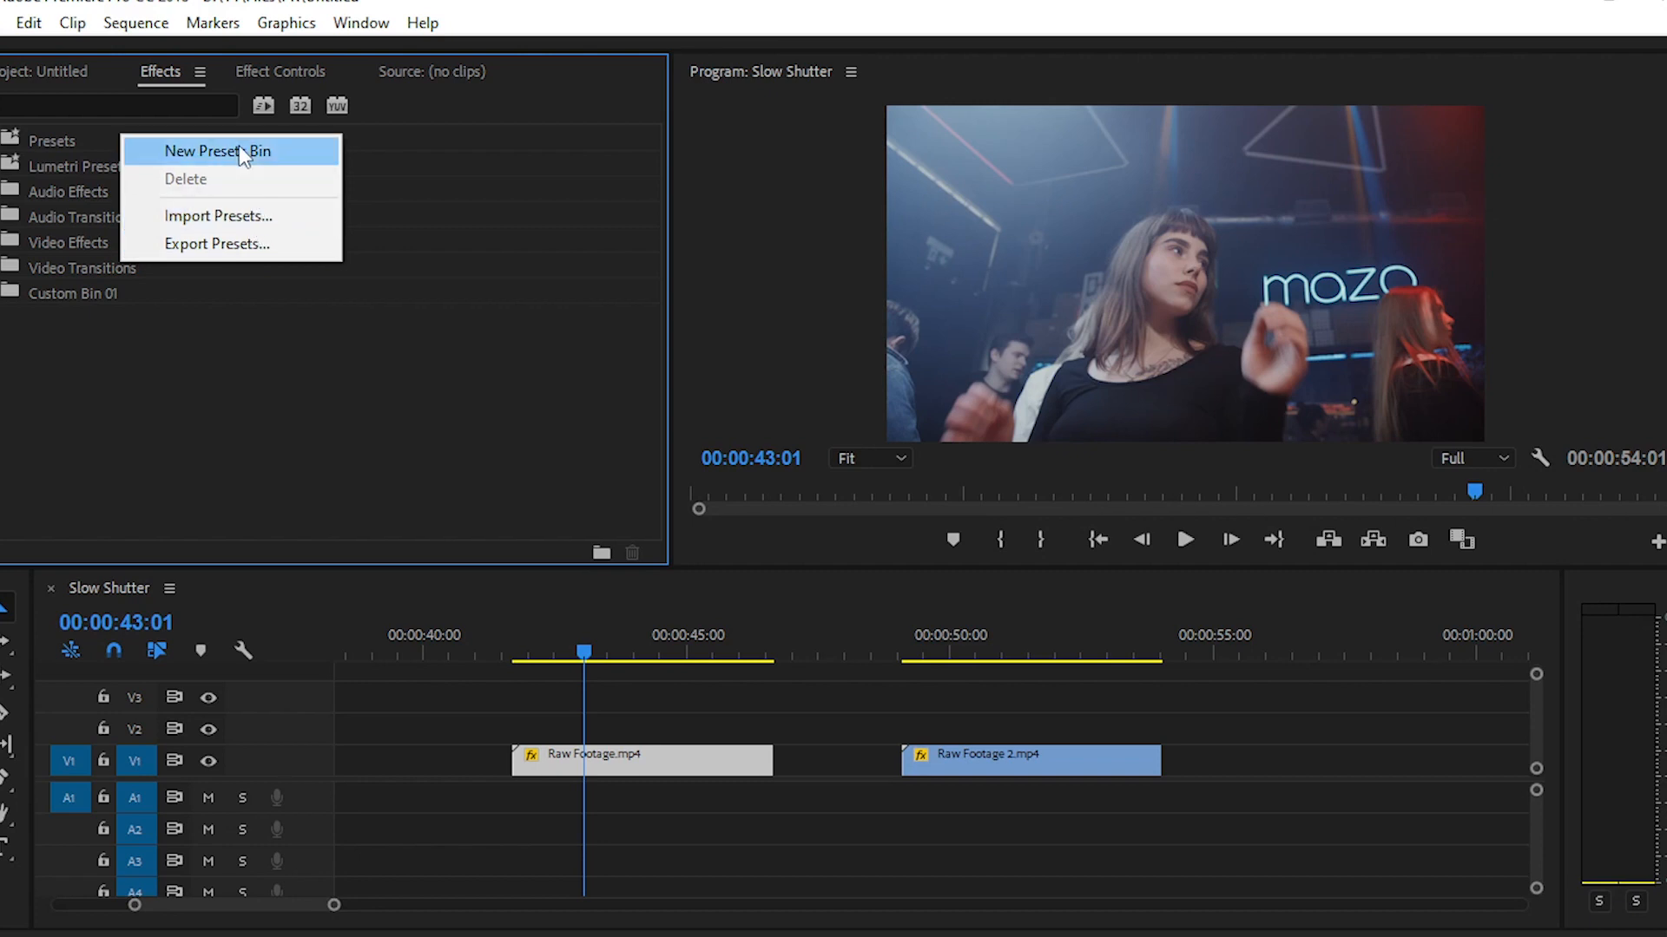
mouse_move(241, 267)
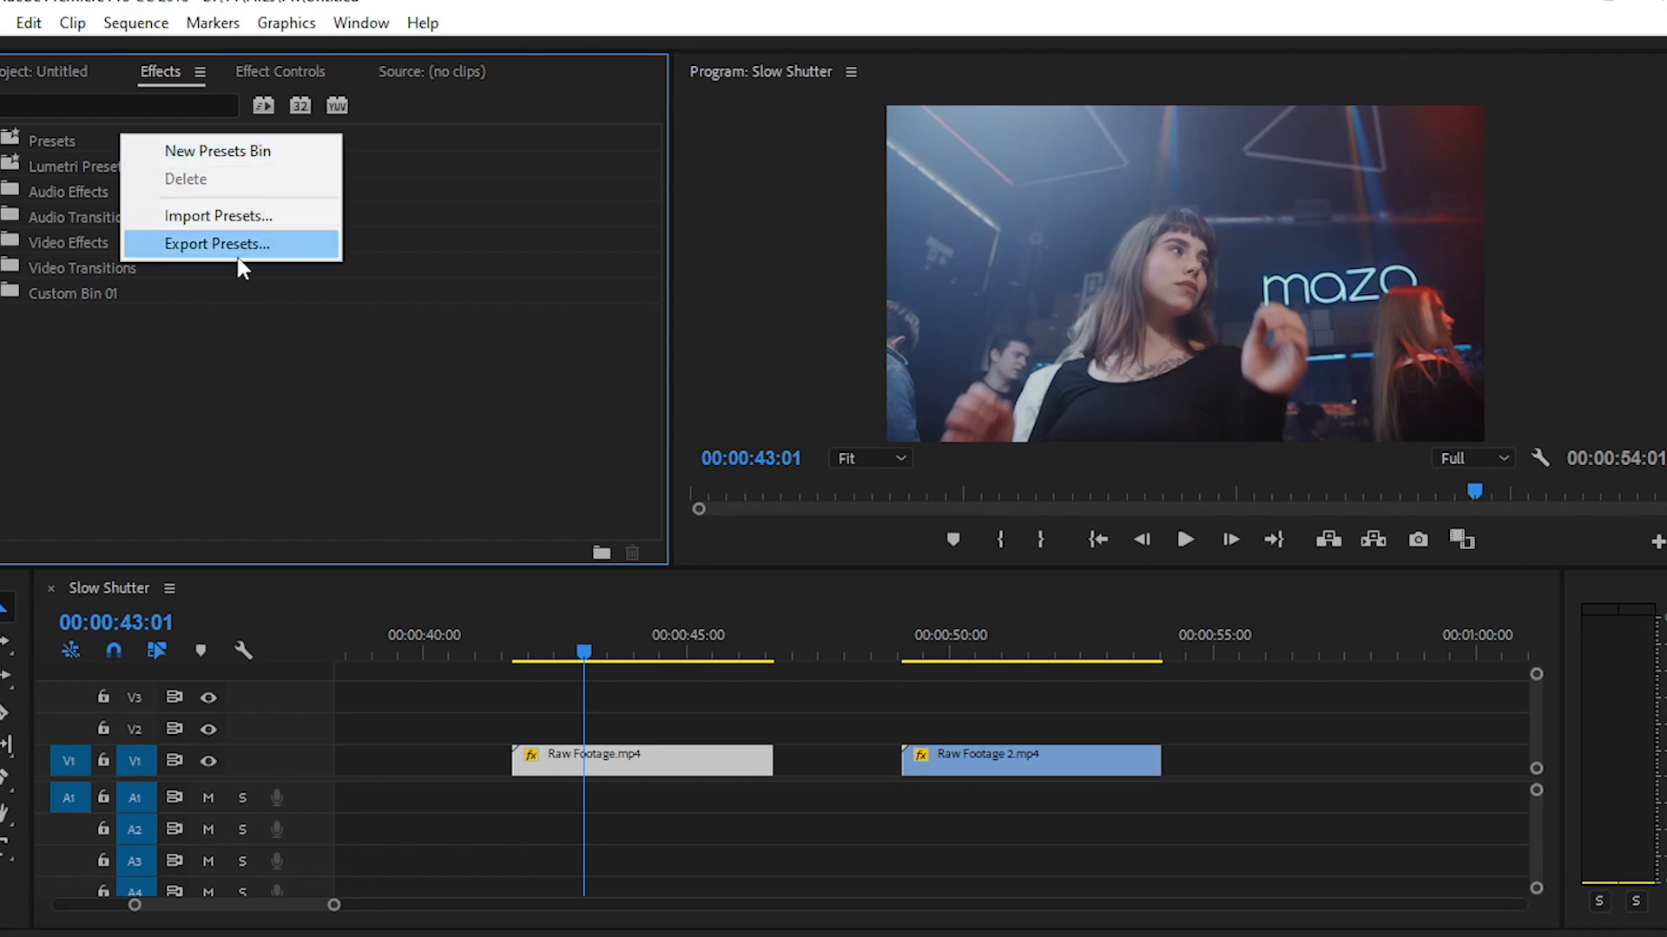
mouse_move(259, 235)
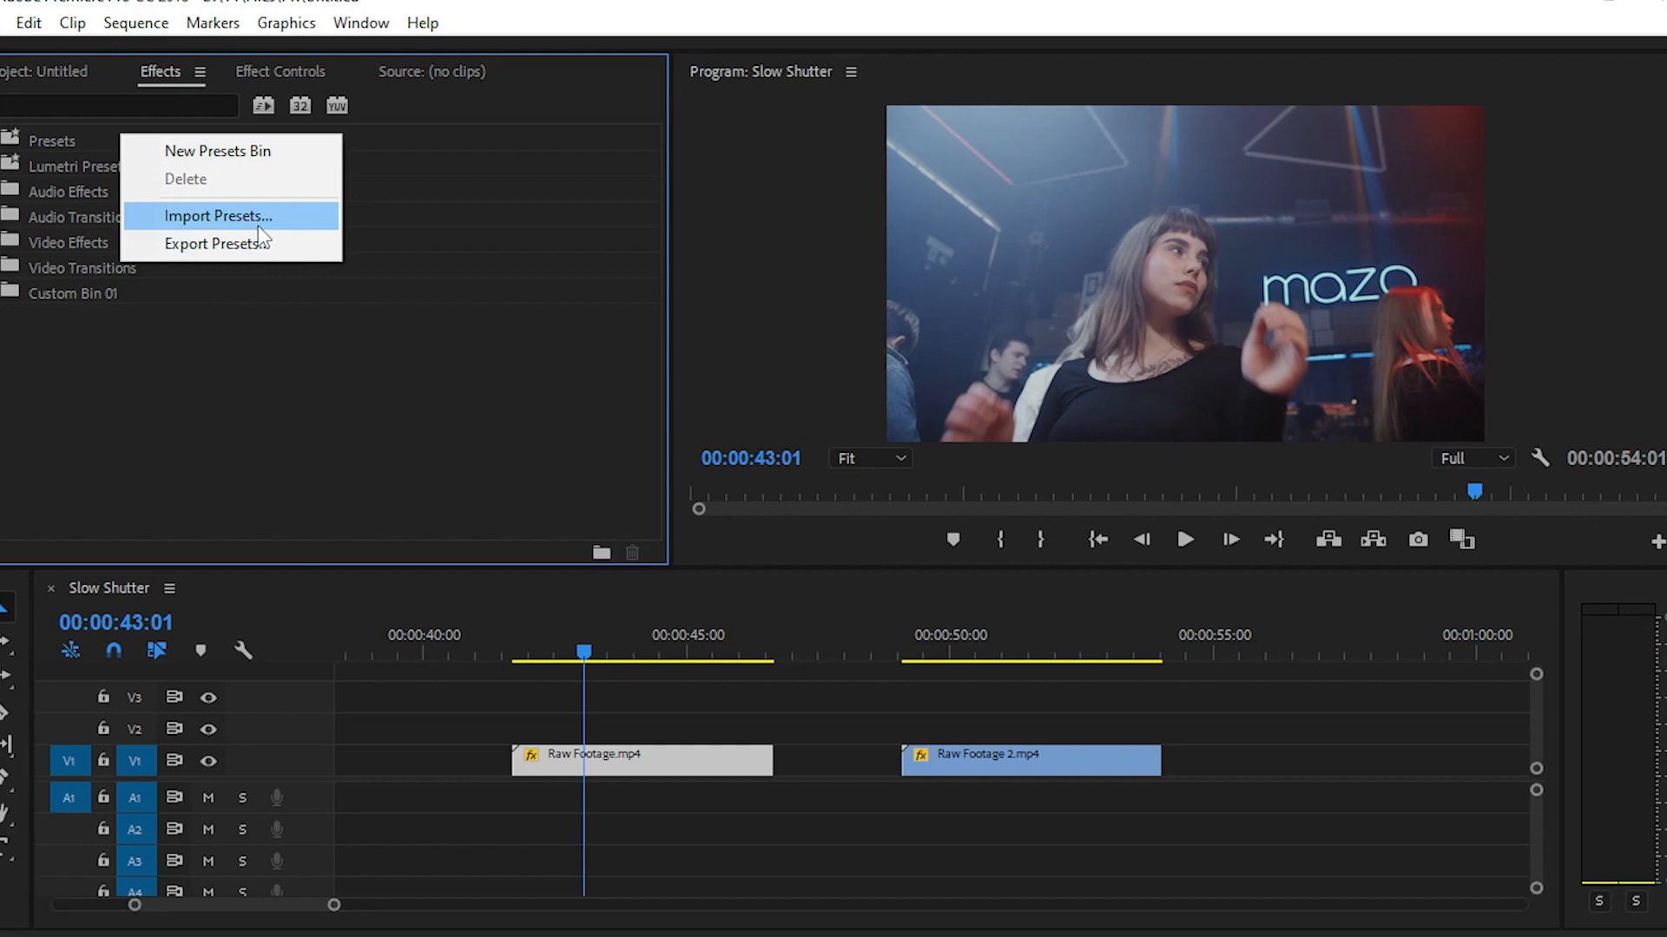
mouse_move(261, 224)
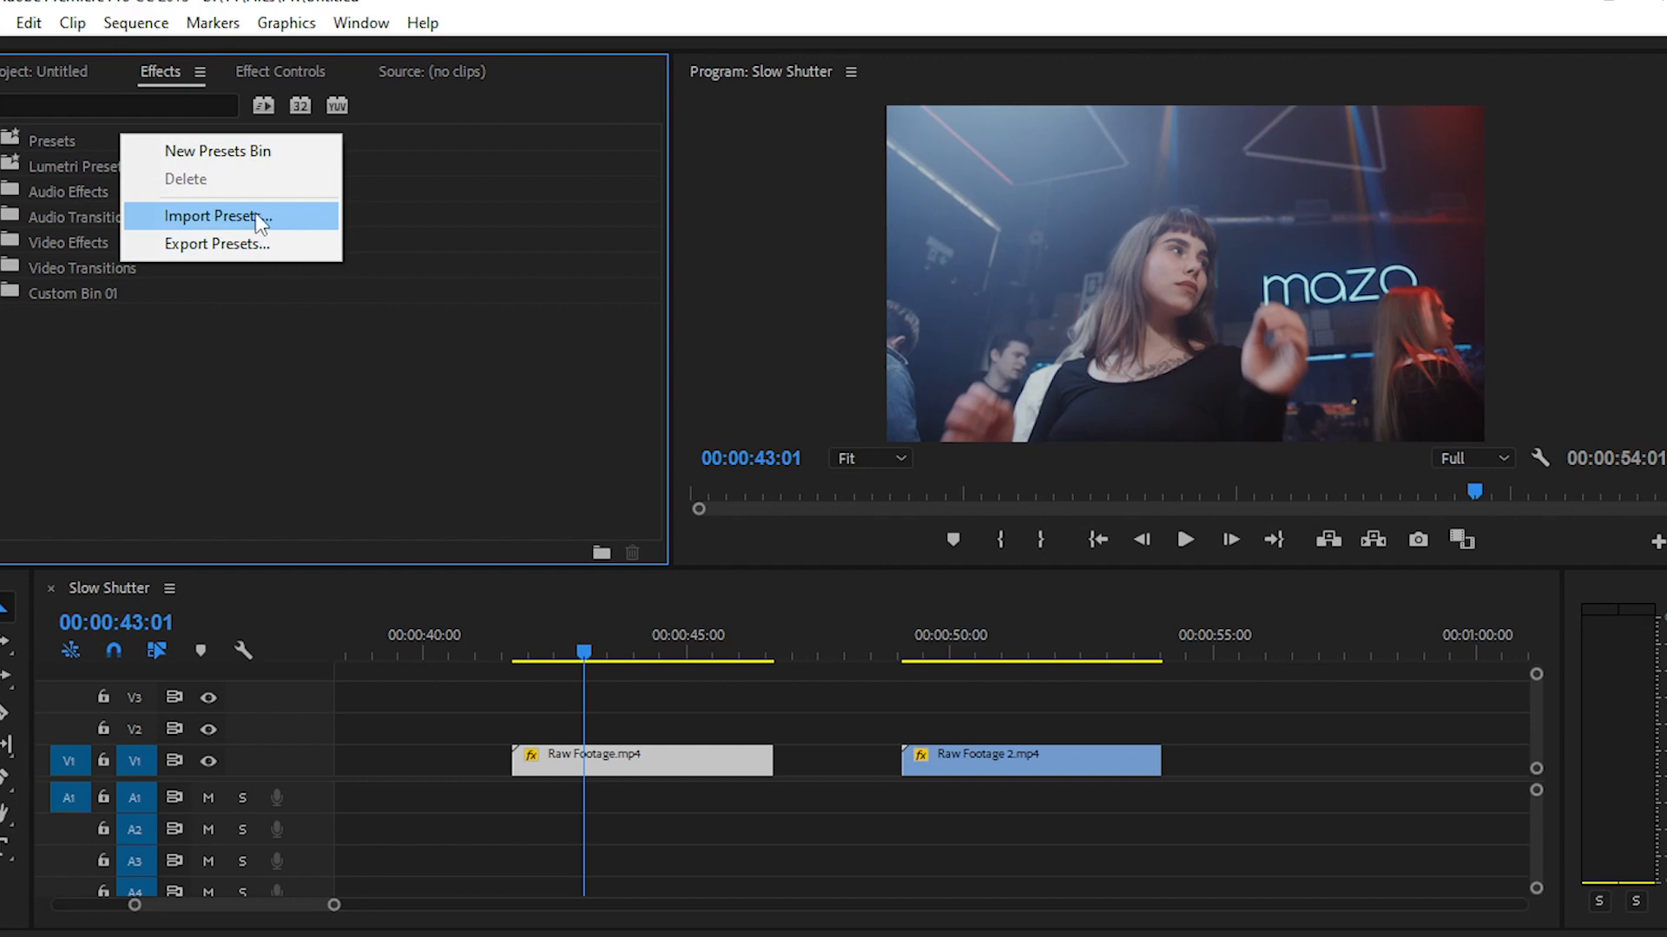
Step: Import the 'Slow Shutter Preset' file from the Raw folder into the effects library
click(217, 217)
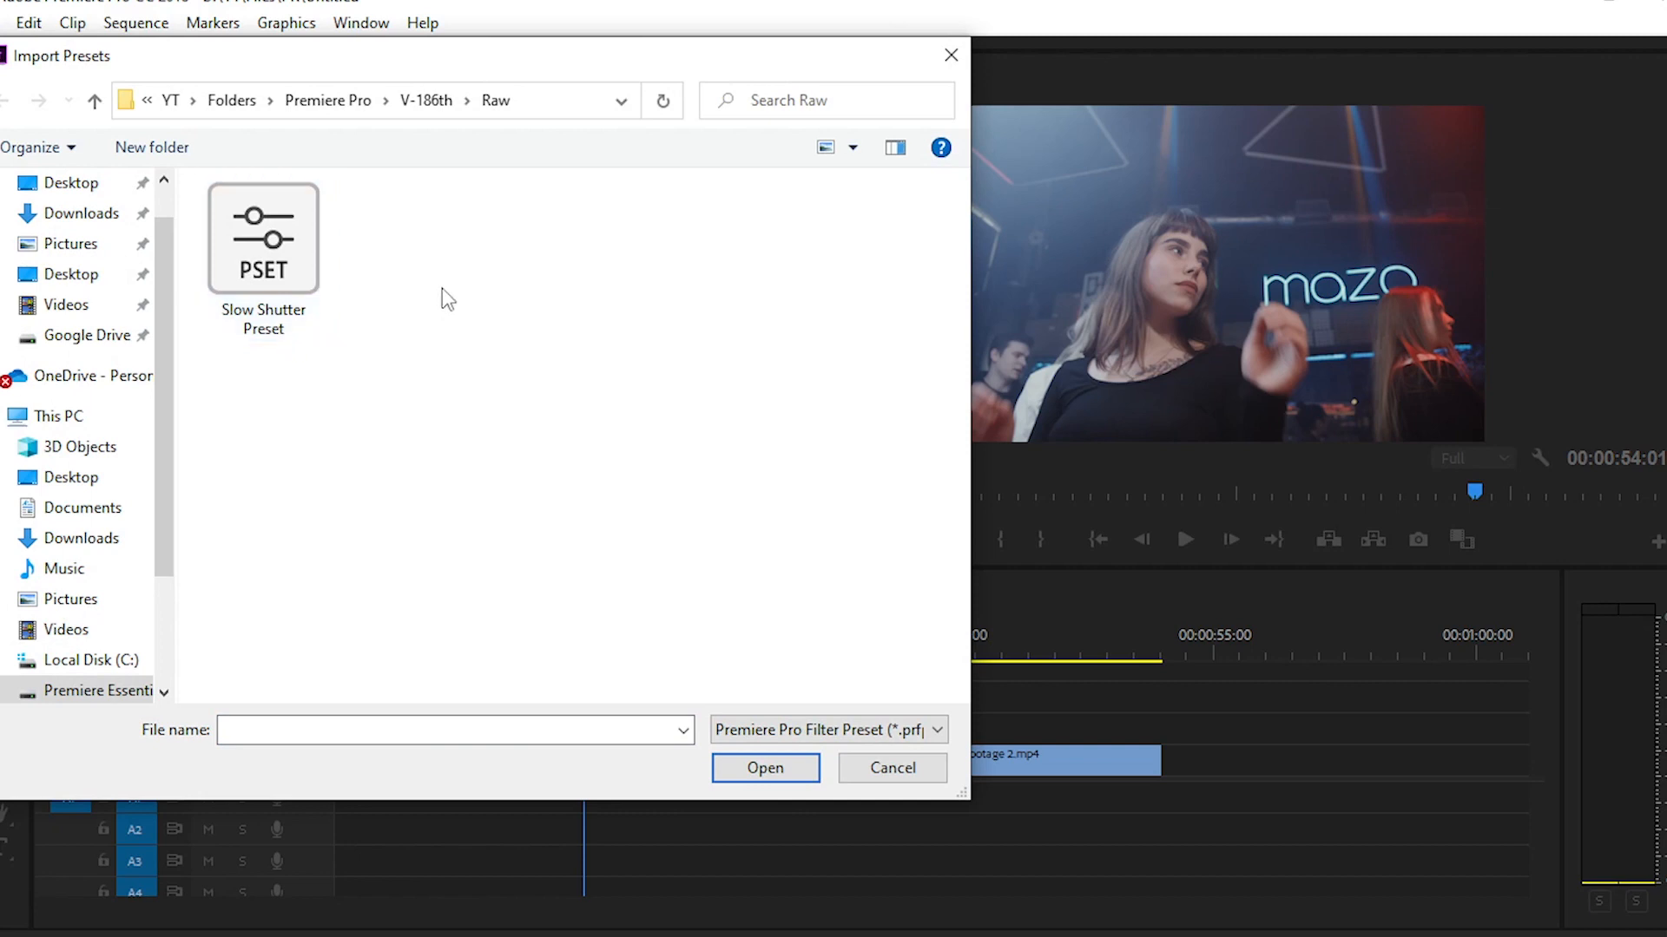
mouse_move(467, 291)
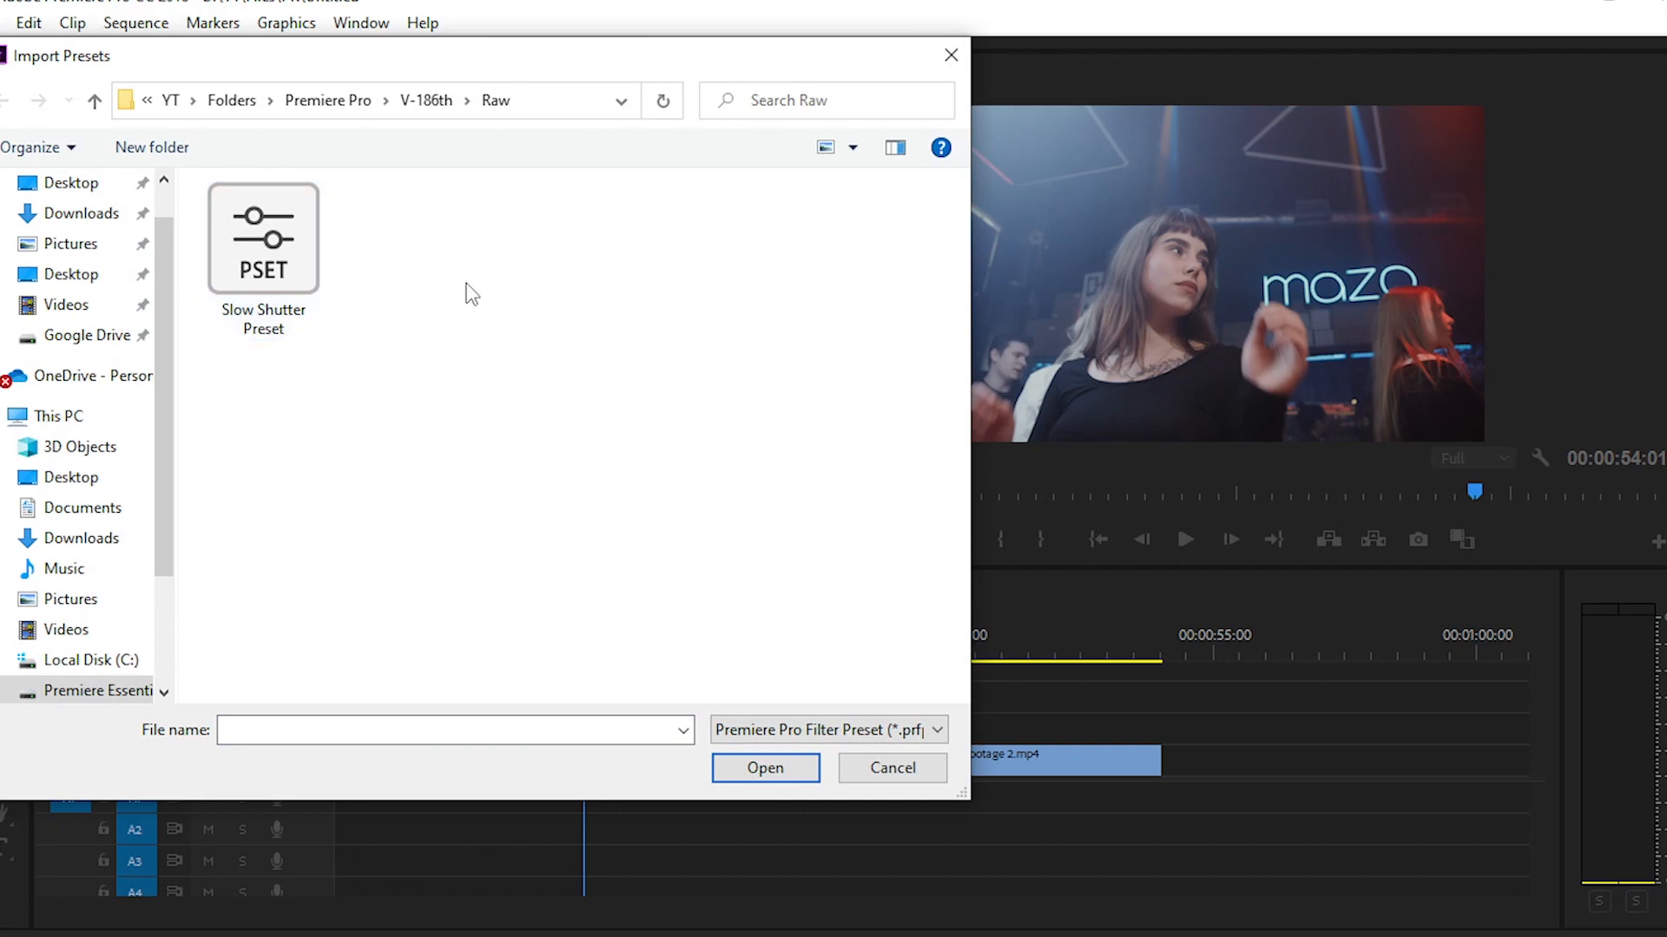
click(264, 243)
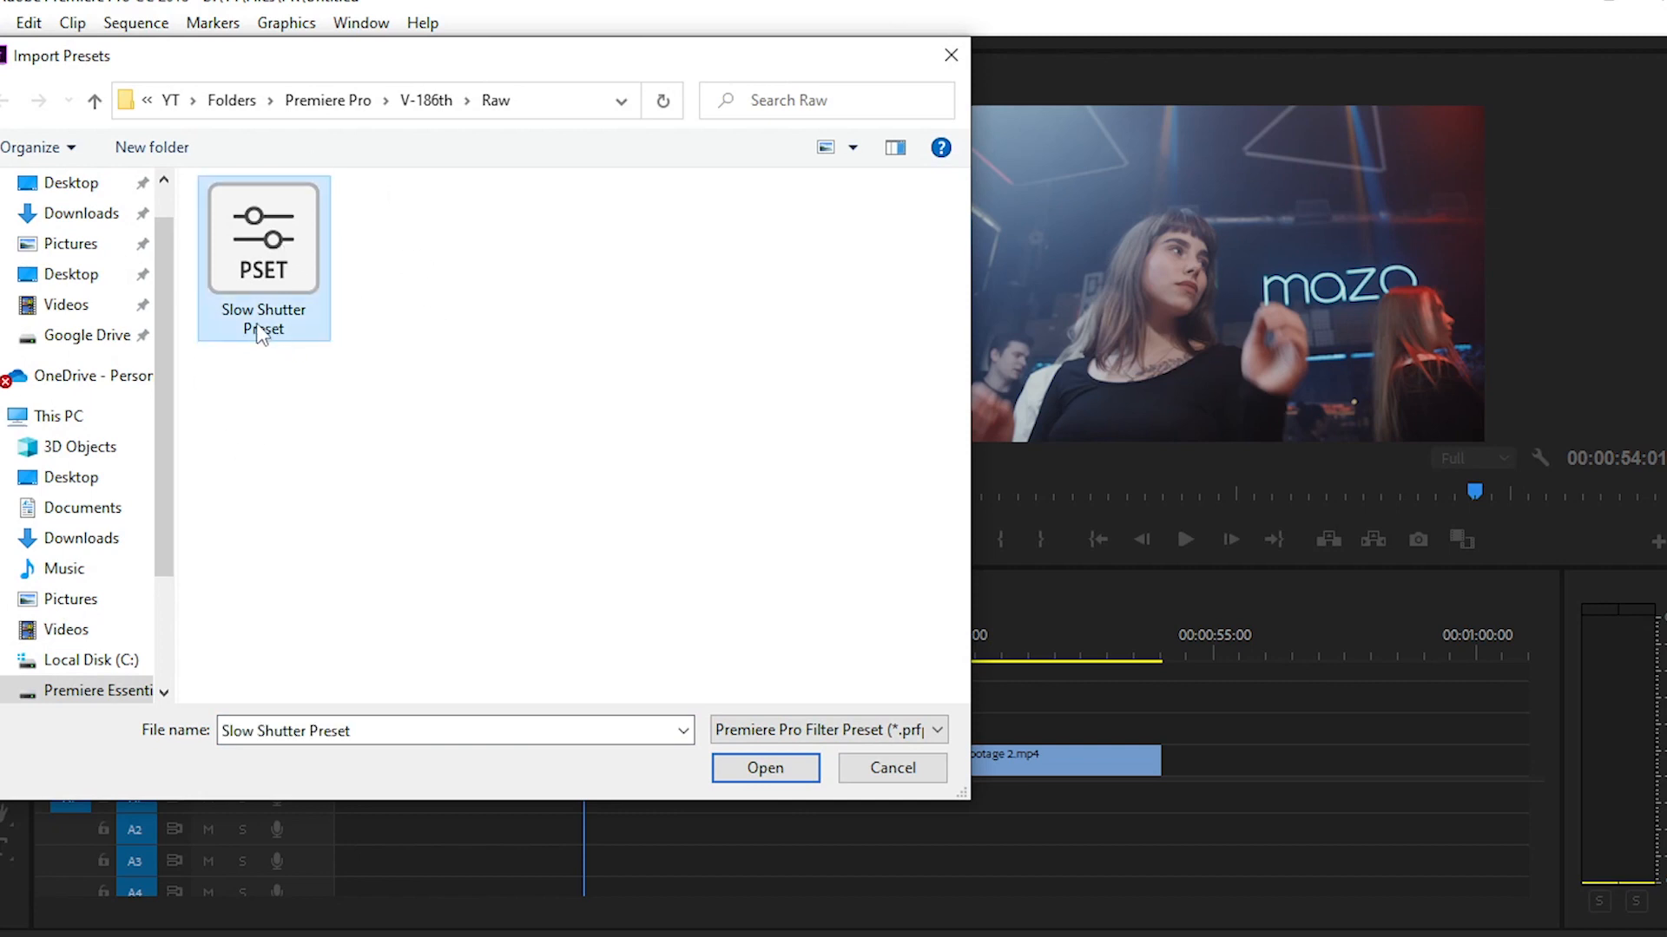
mouse_move(809, 807)
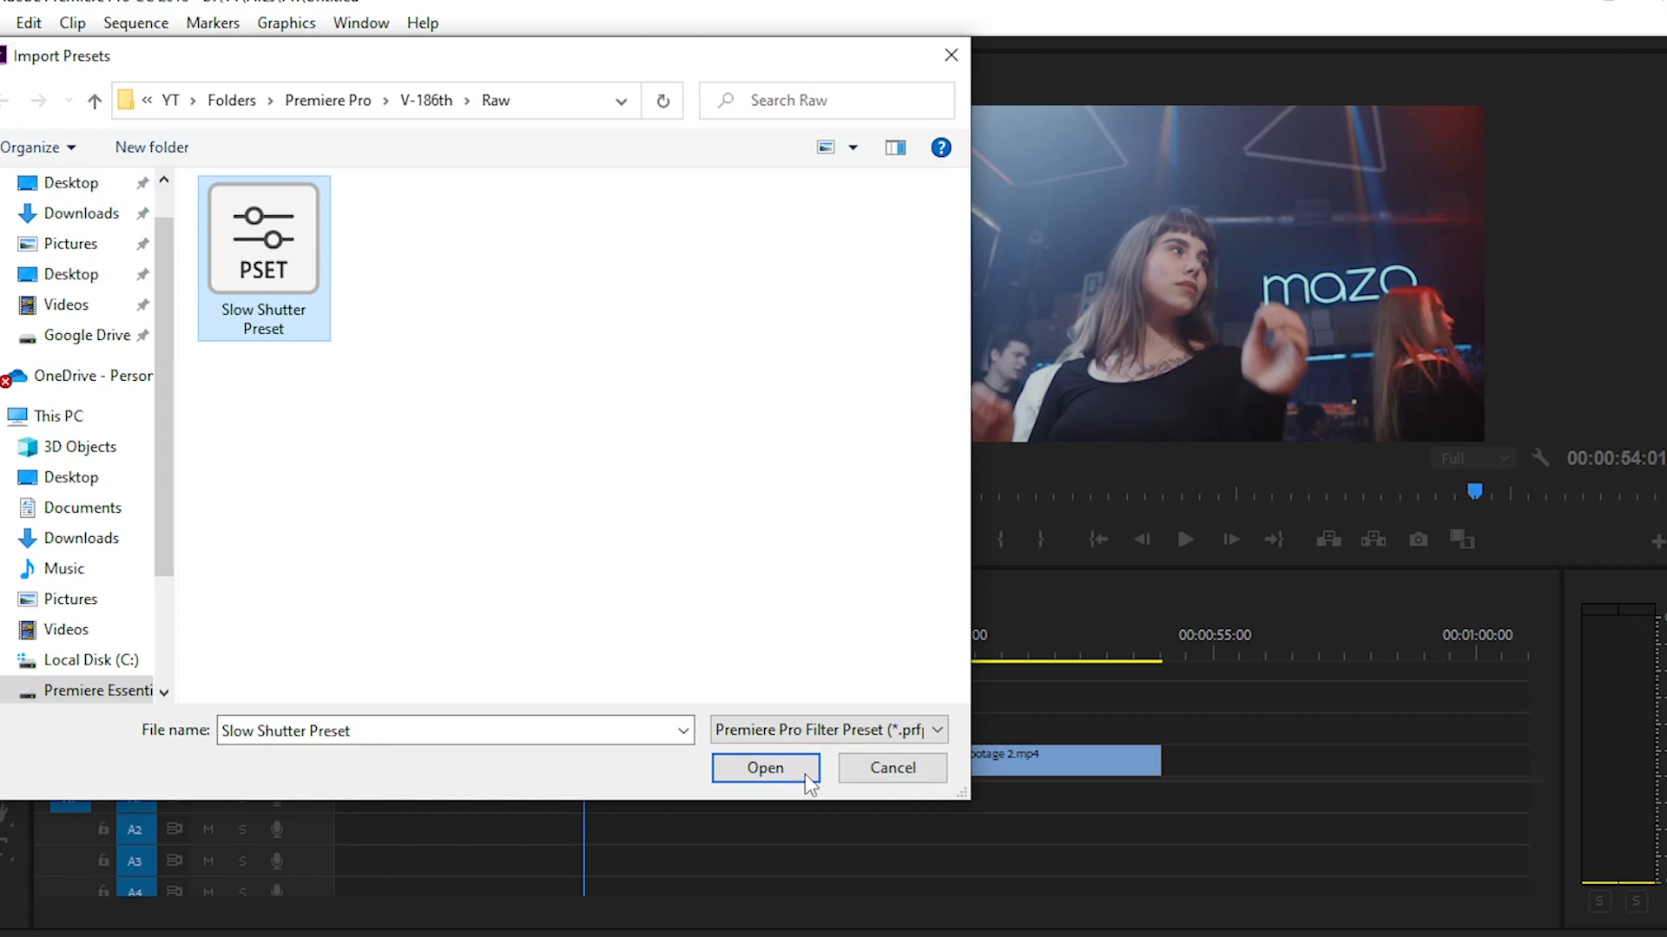
click(765, 767)
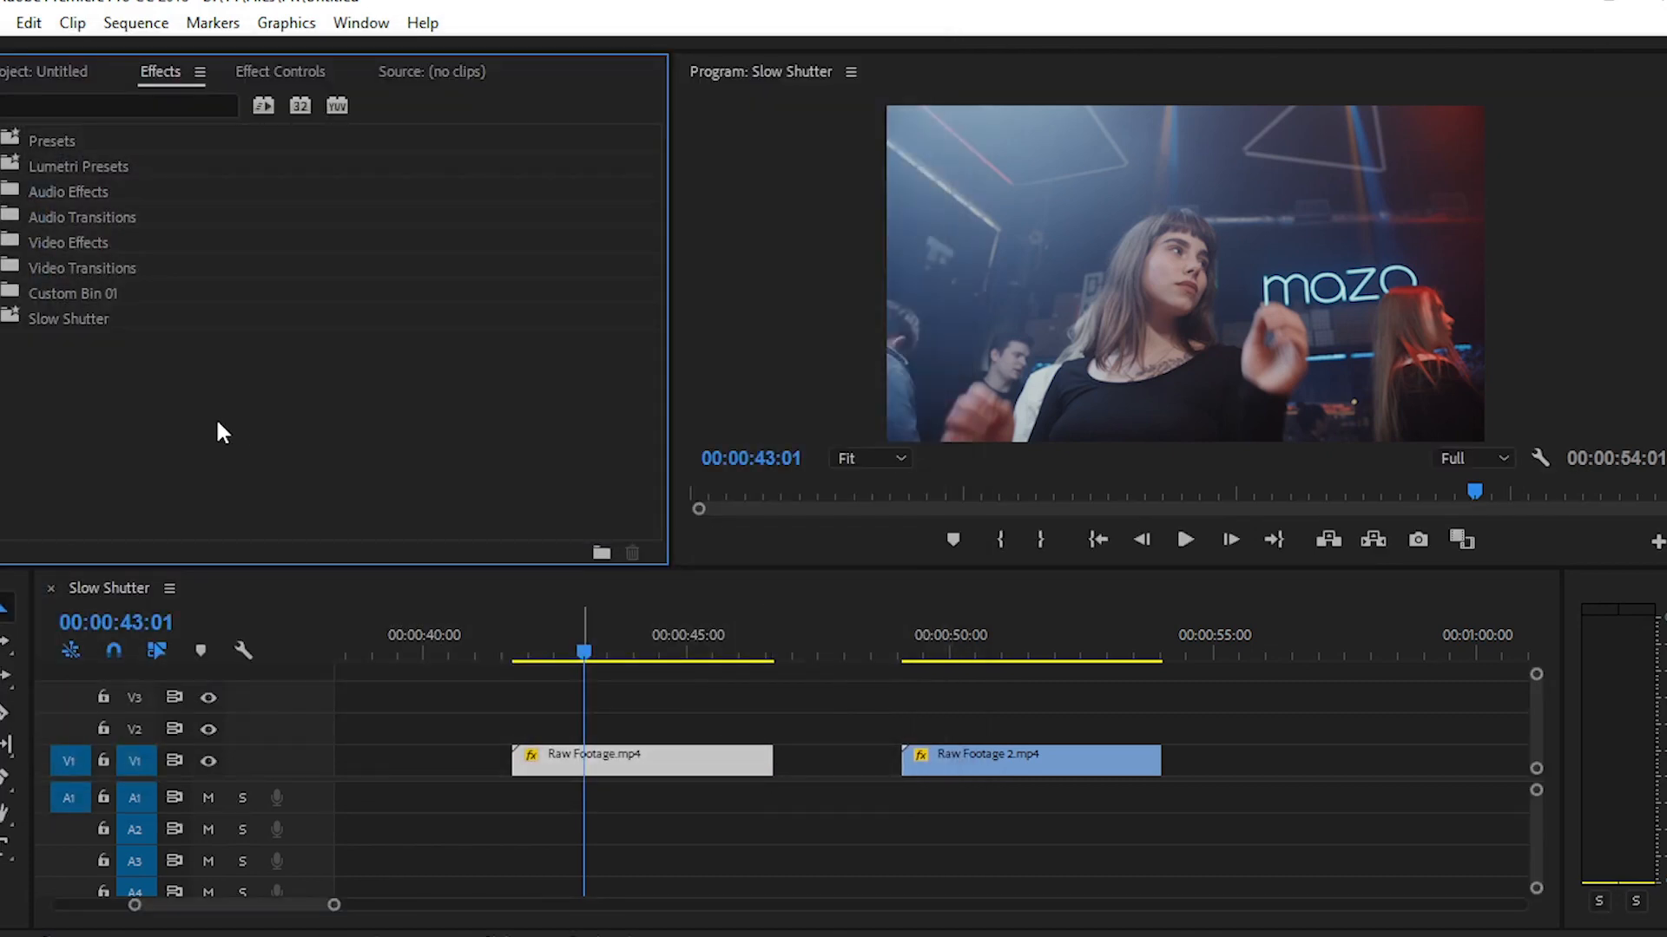
Step: Expand the Slow Shutter bin and apply Slow Shutter 01 to Raw Footage.mp4 on V1
click(68, 319)
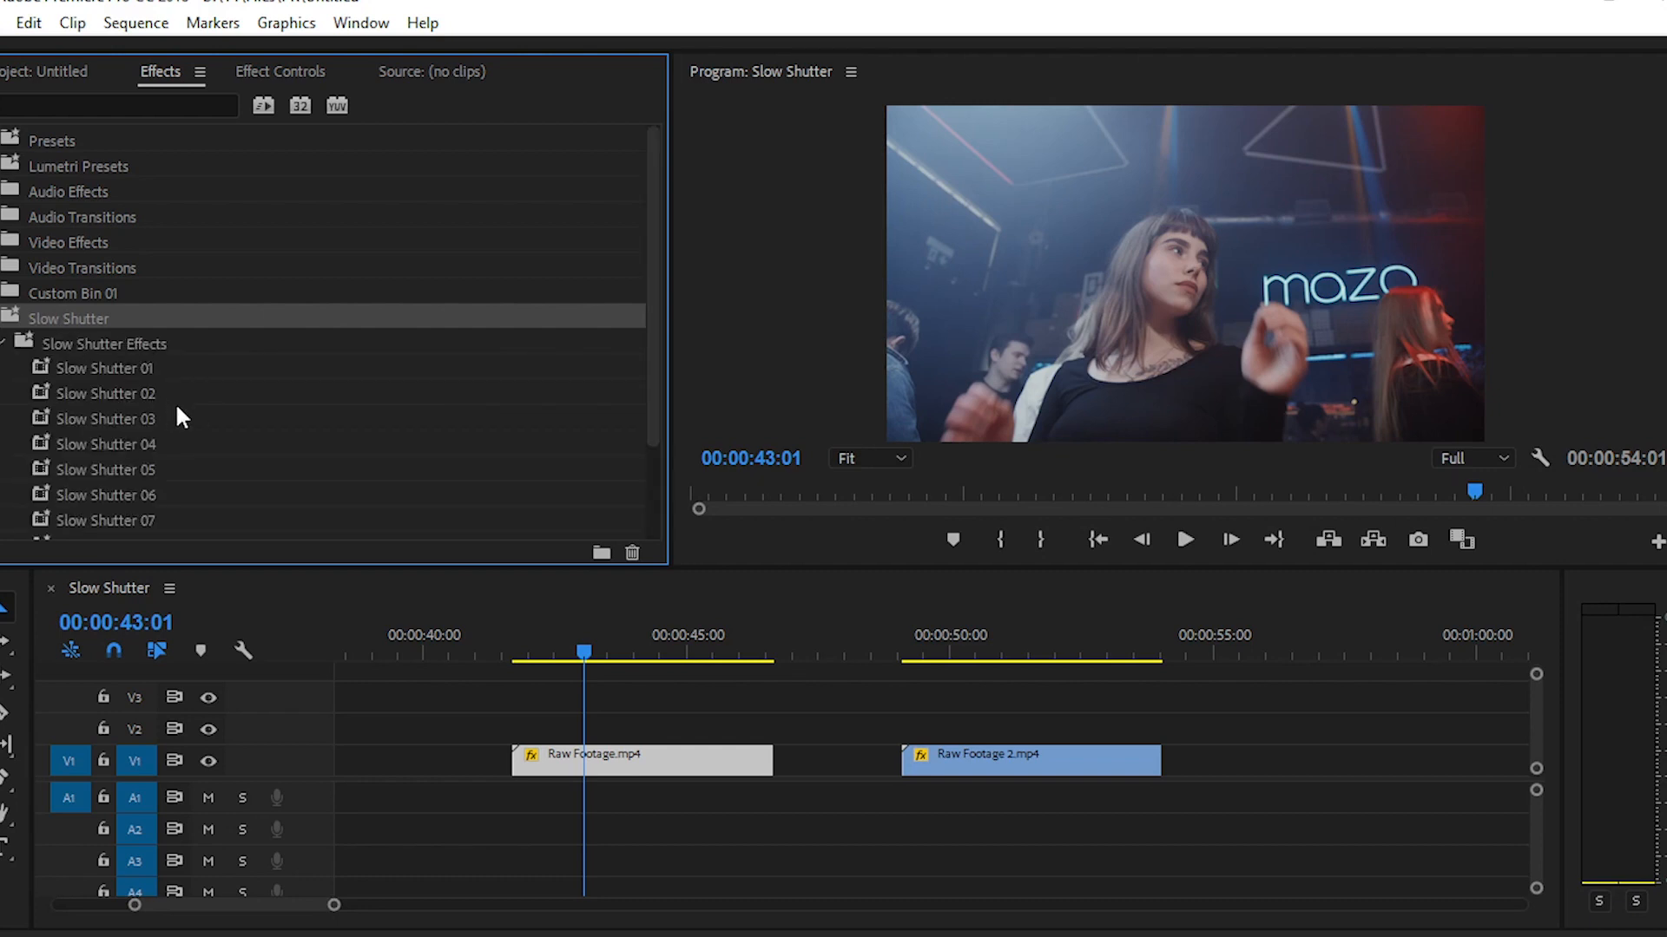
scroll(down, 3)
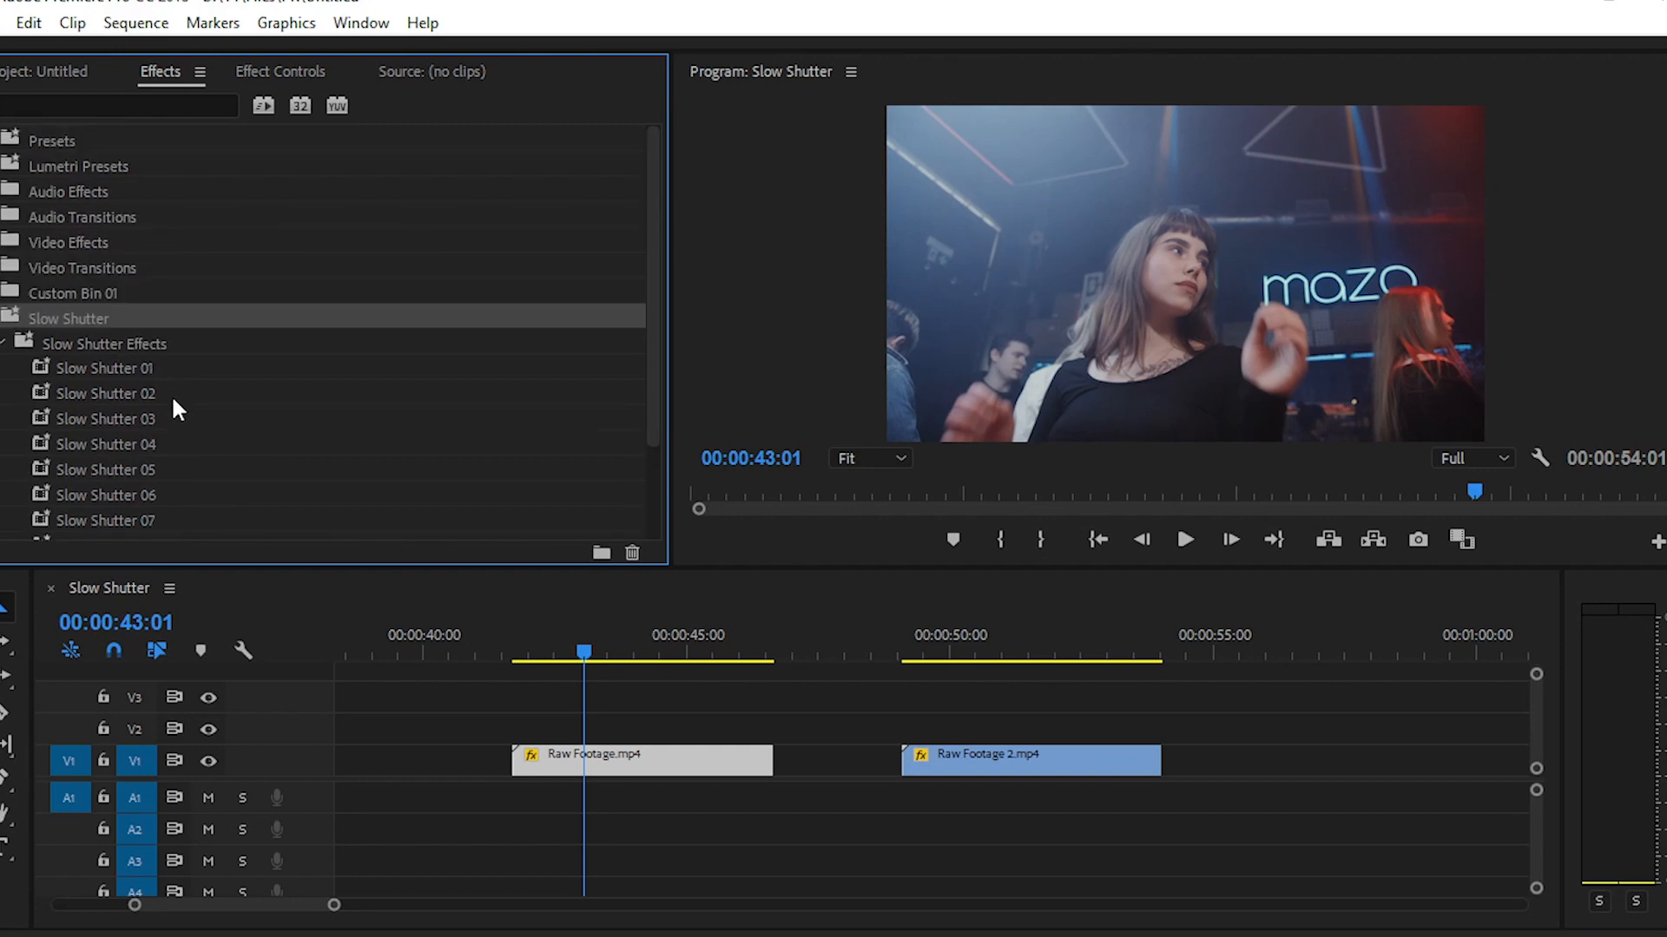
mouse_move(184, 424)
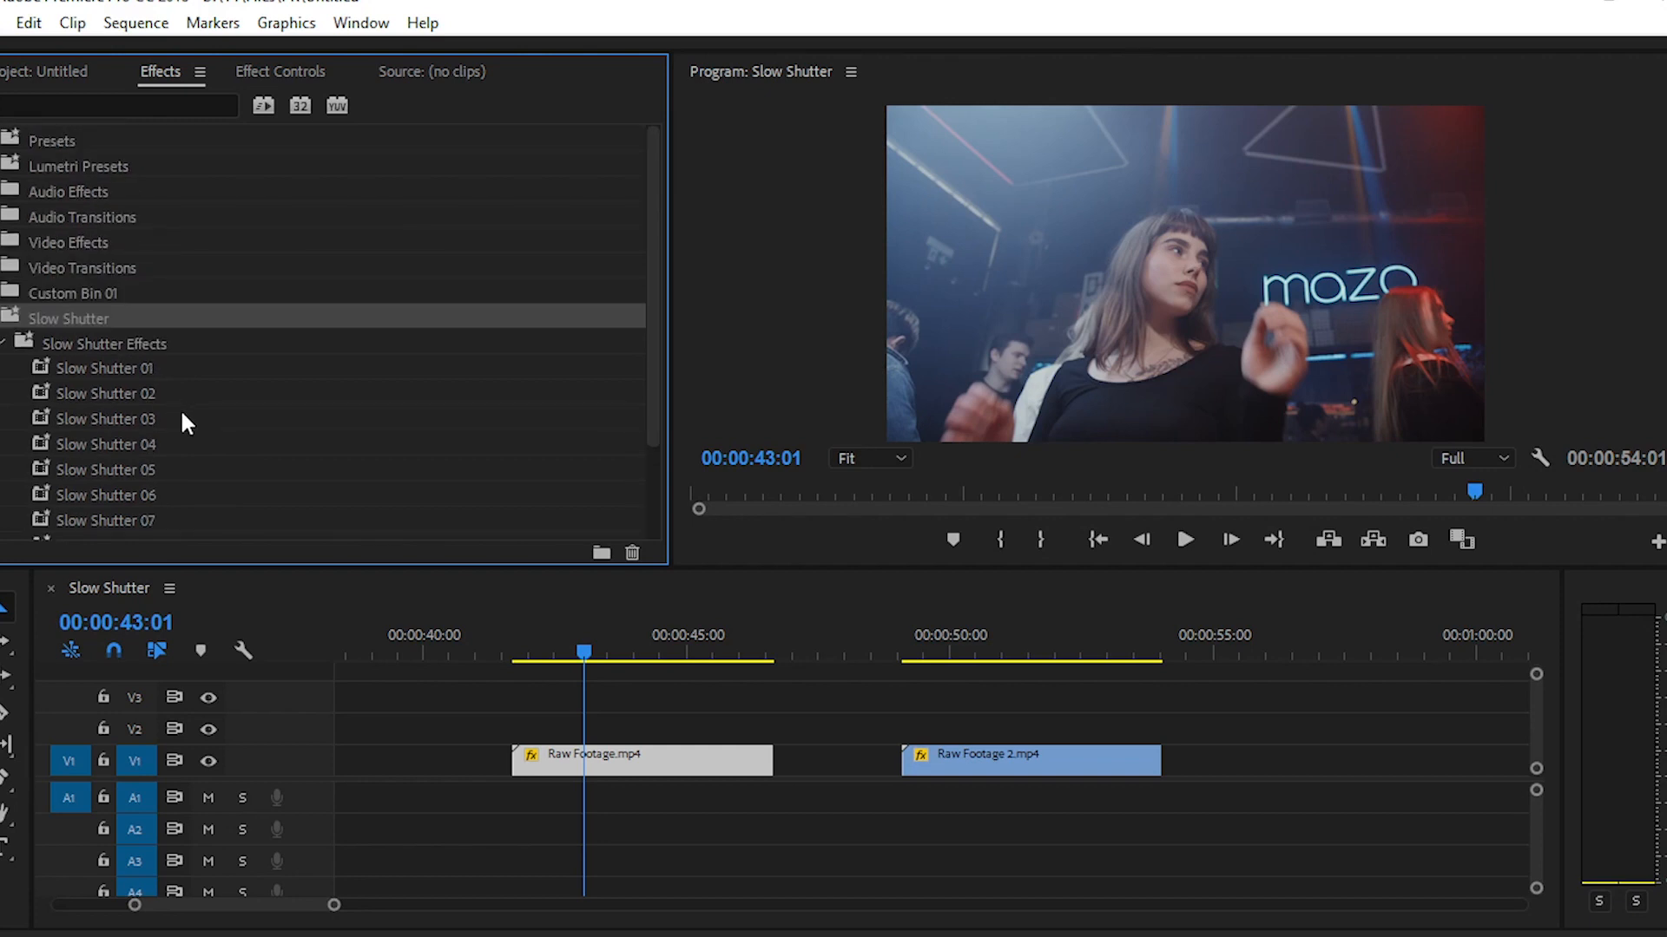
scroll(down, 3)
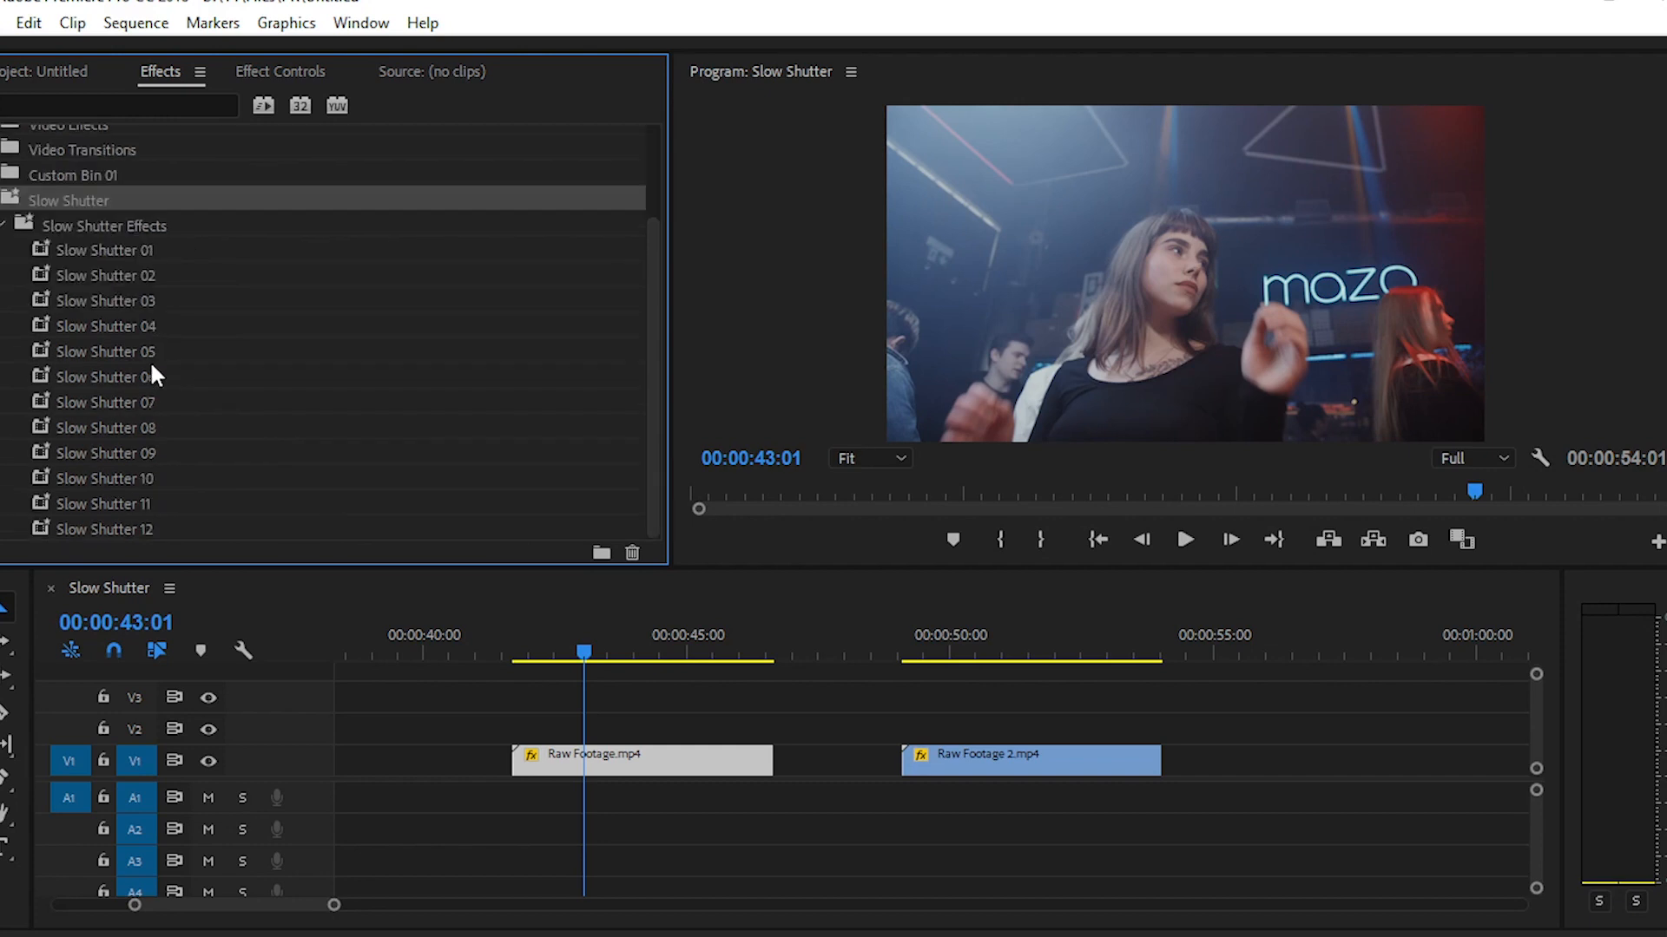
click(104, 250)
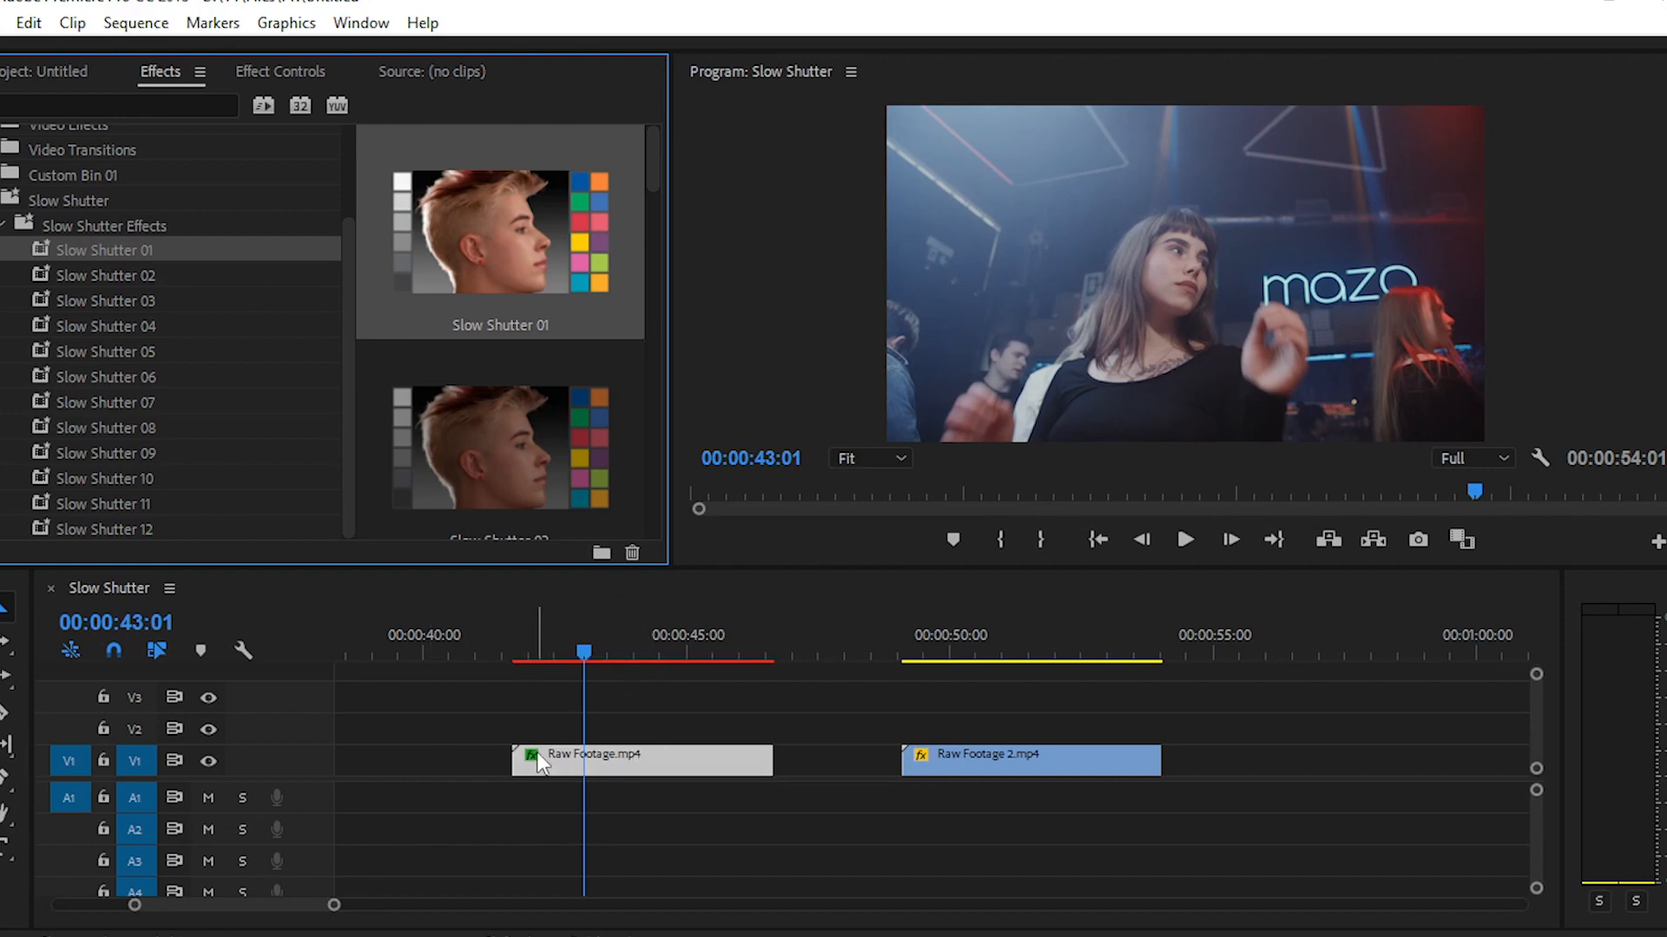
mouse_move(321, 130)
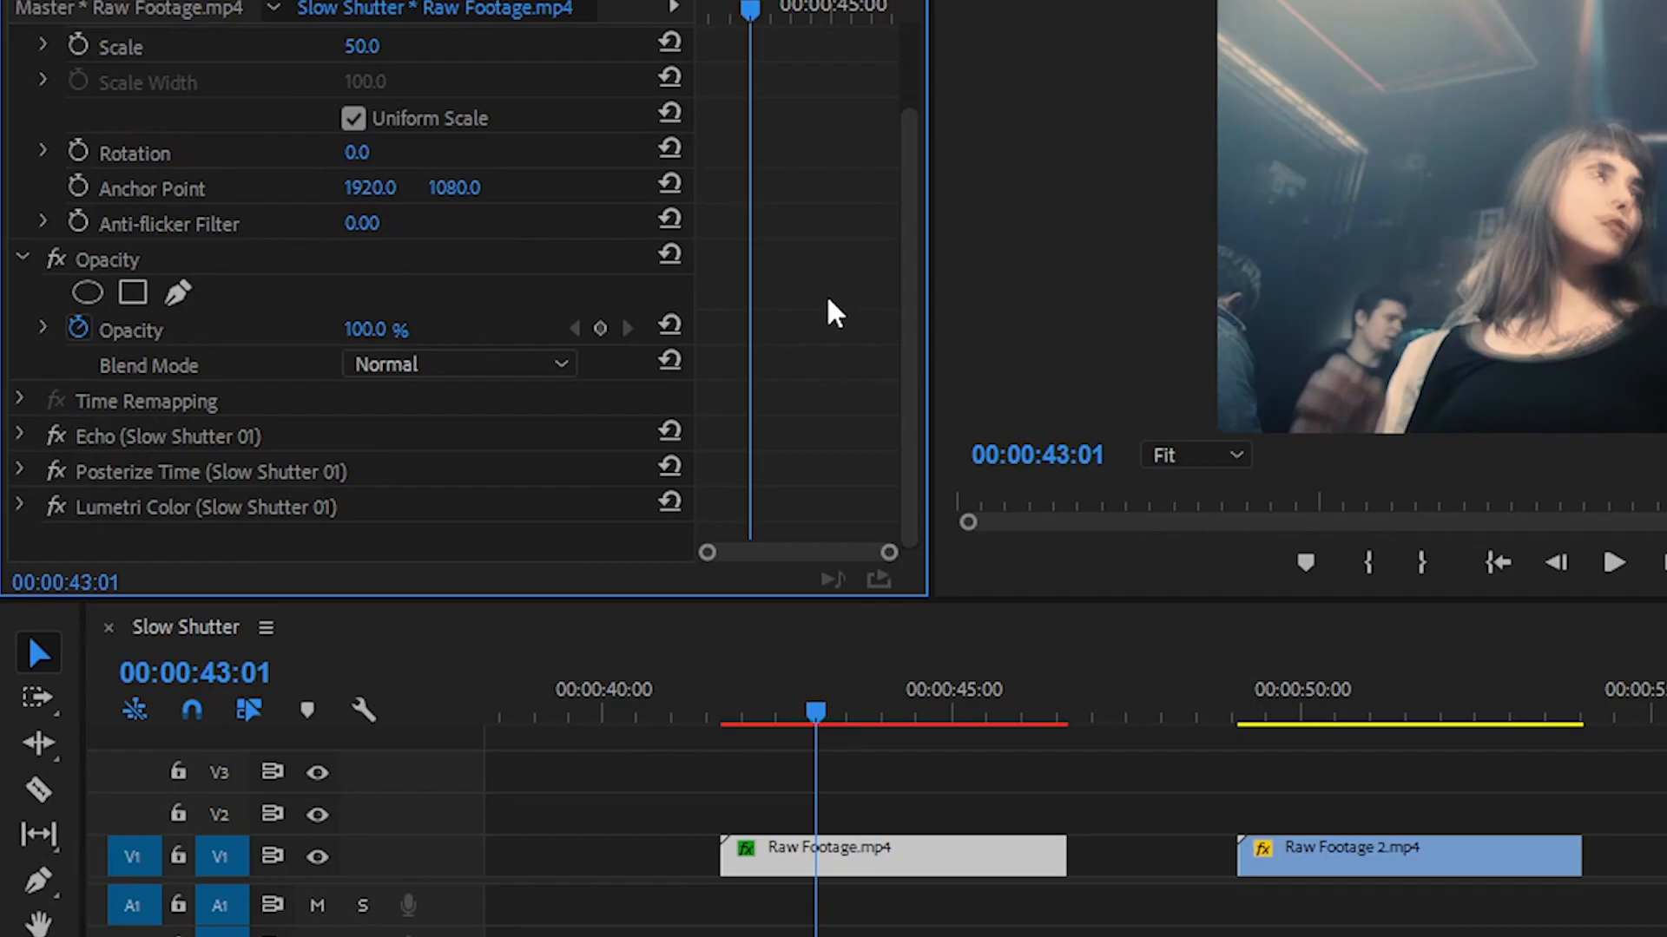
mouse_move(234, 507)
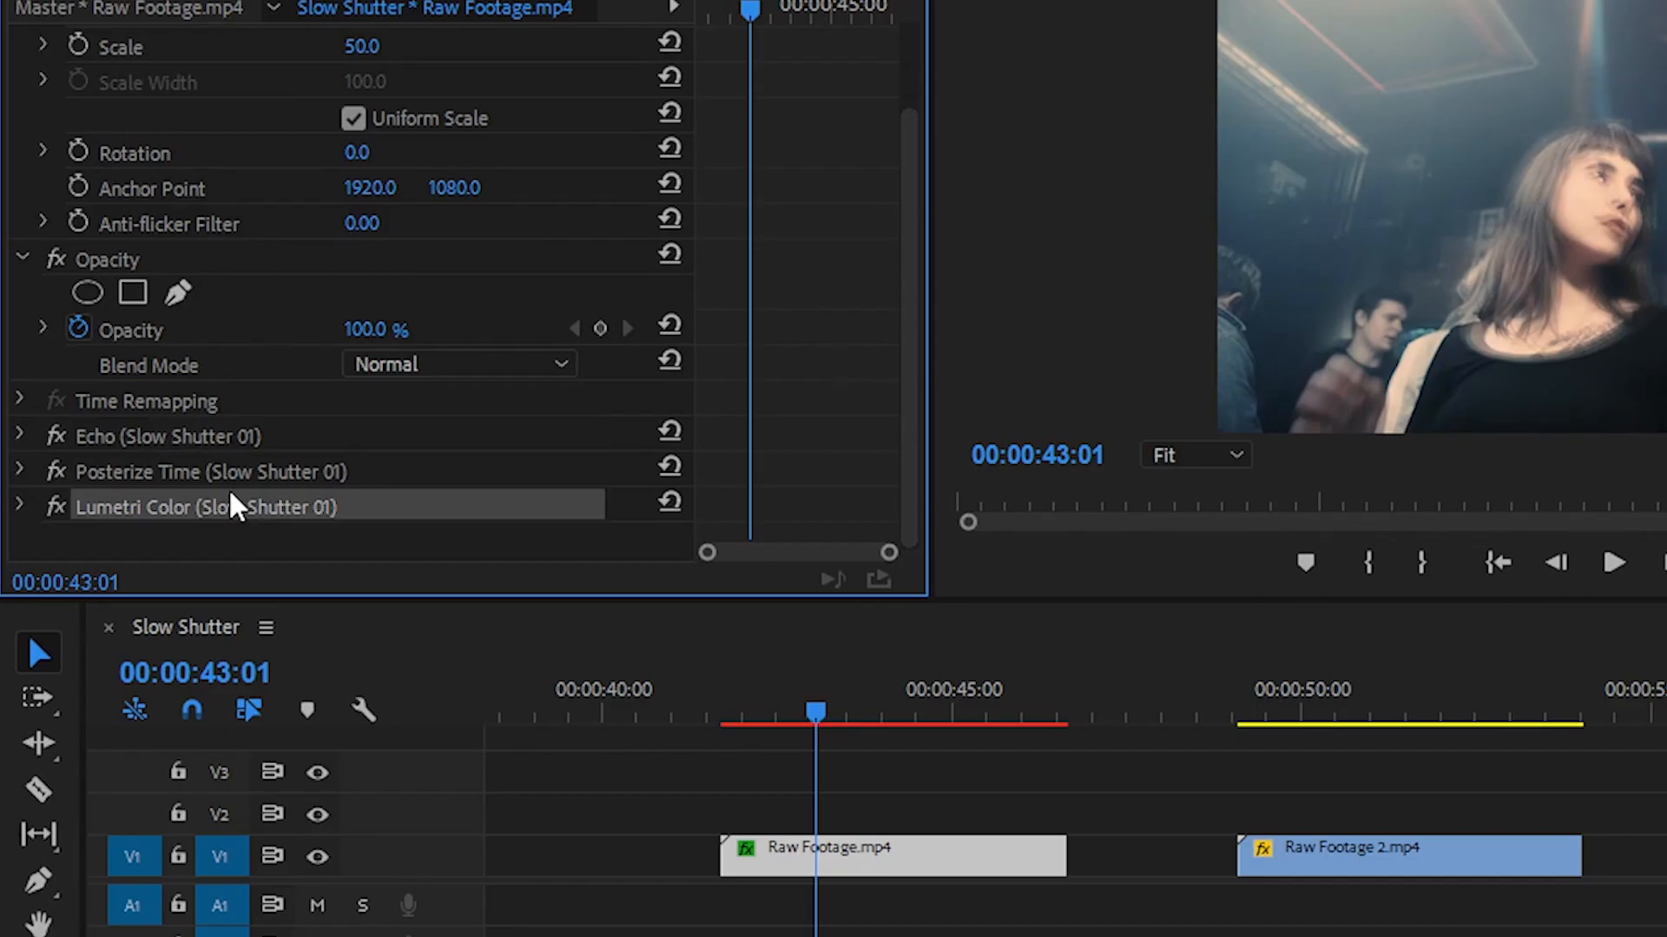
Step: Review the clip's Echo (9 echoes), Posterize Time (9.0 fps) and Lumetri Color effects in Effect Controls
click(19, 436)
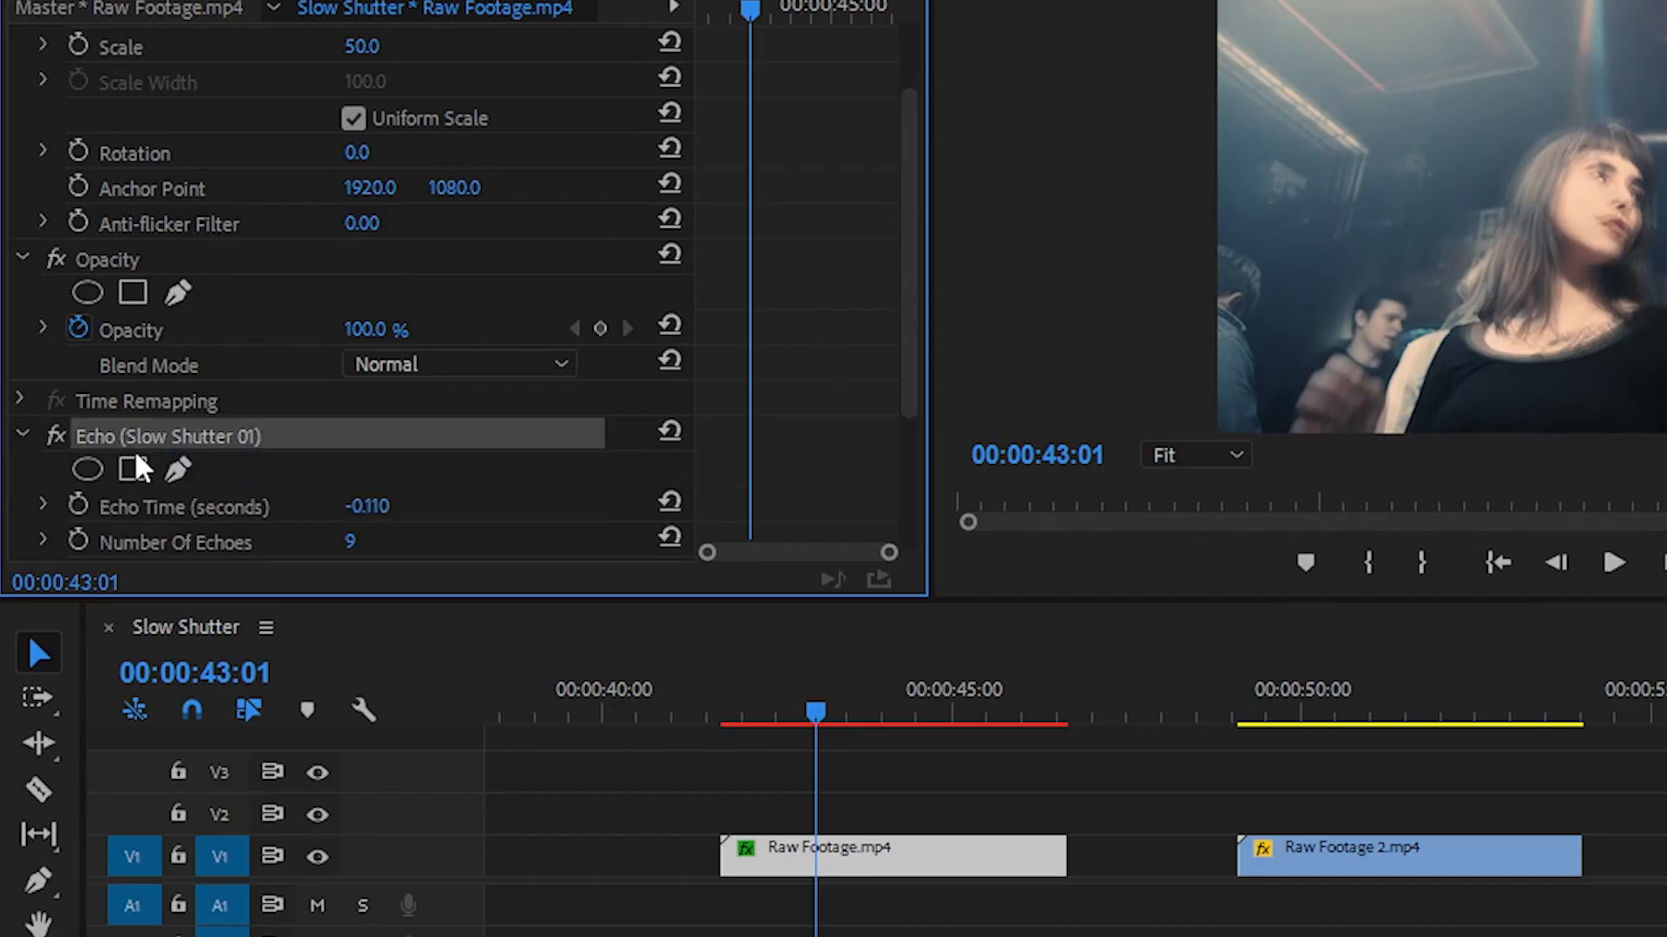
scroll(down, 3)
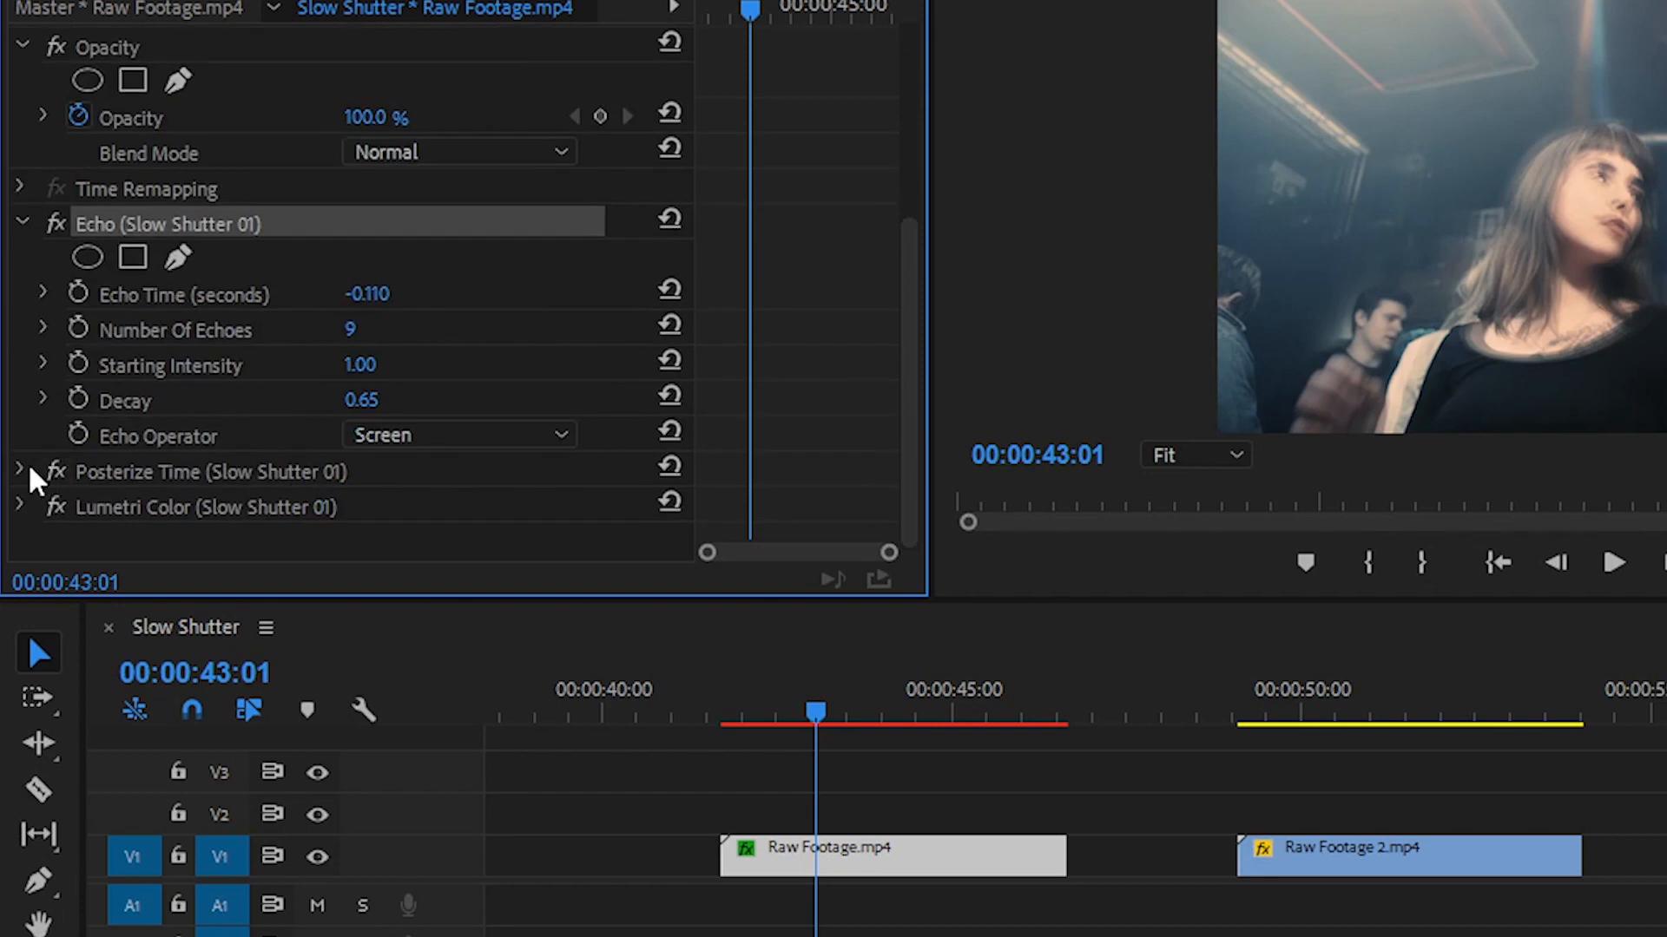
click(17, 473)
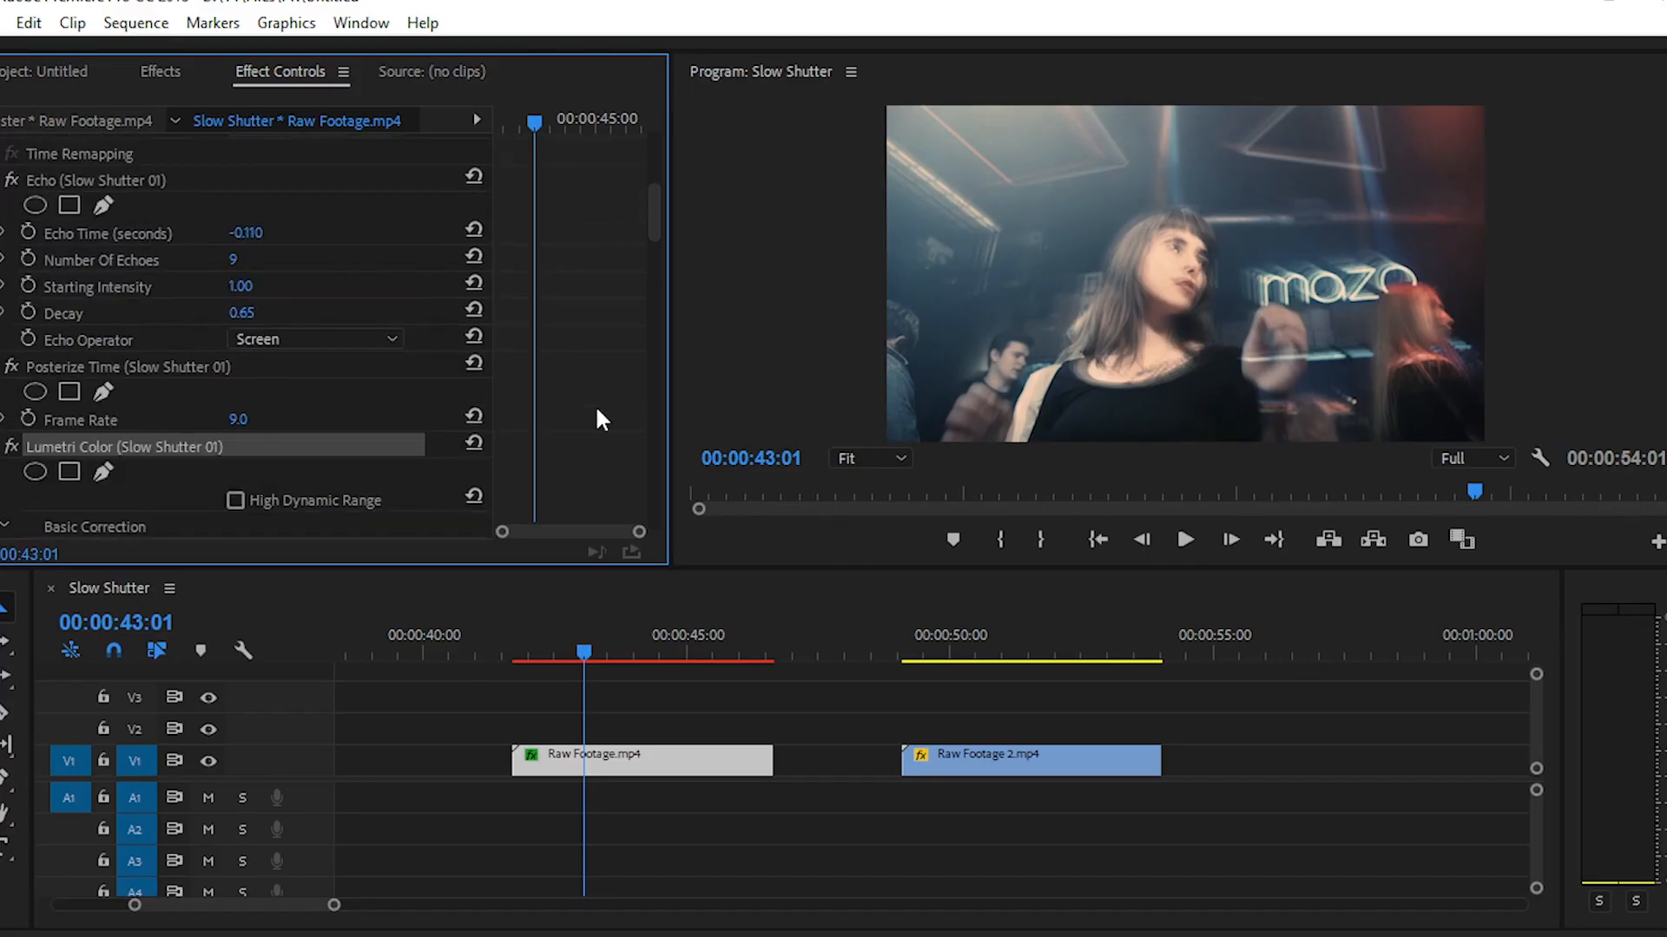
mouse_move(541, 456)
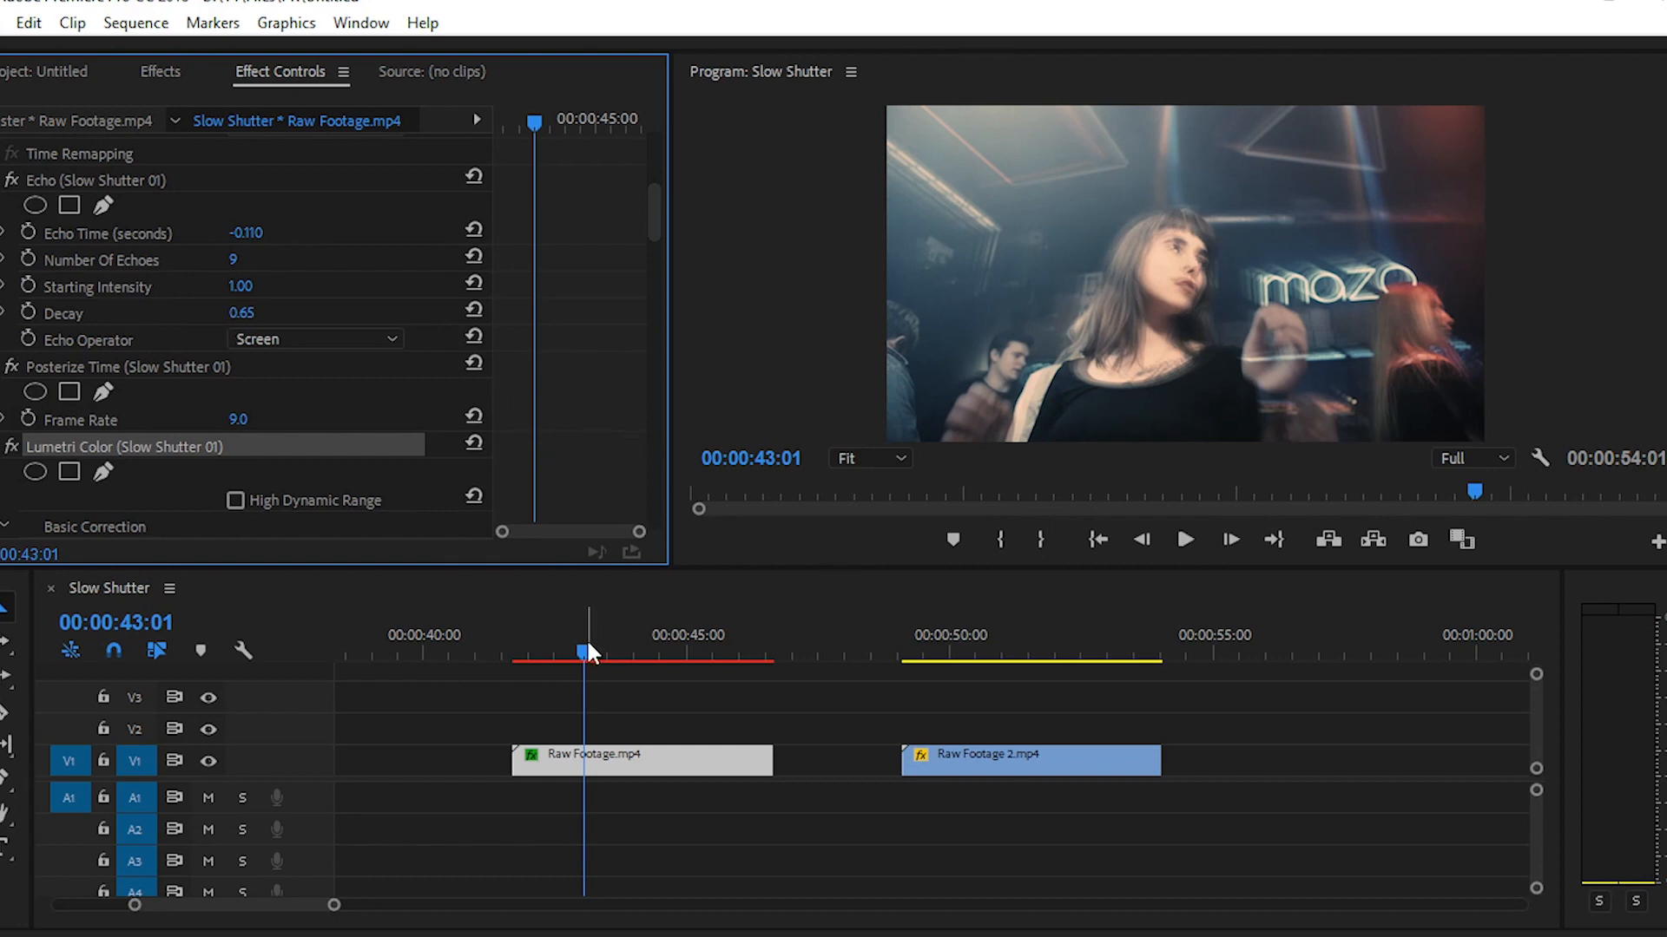
Step: Scrub through Raw Footage.mp4 to preview its echo trails, then mark the clip's 5-second span in to out
drag(590, 651, 561, 651)
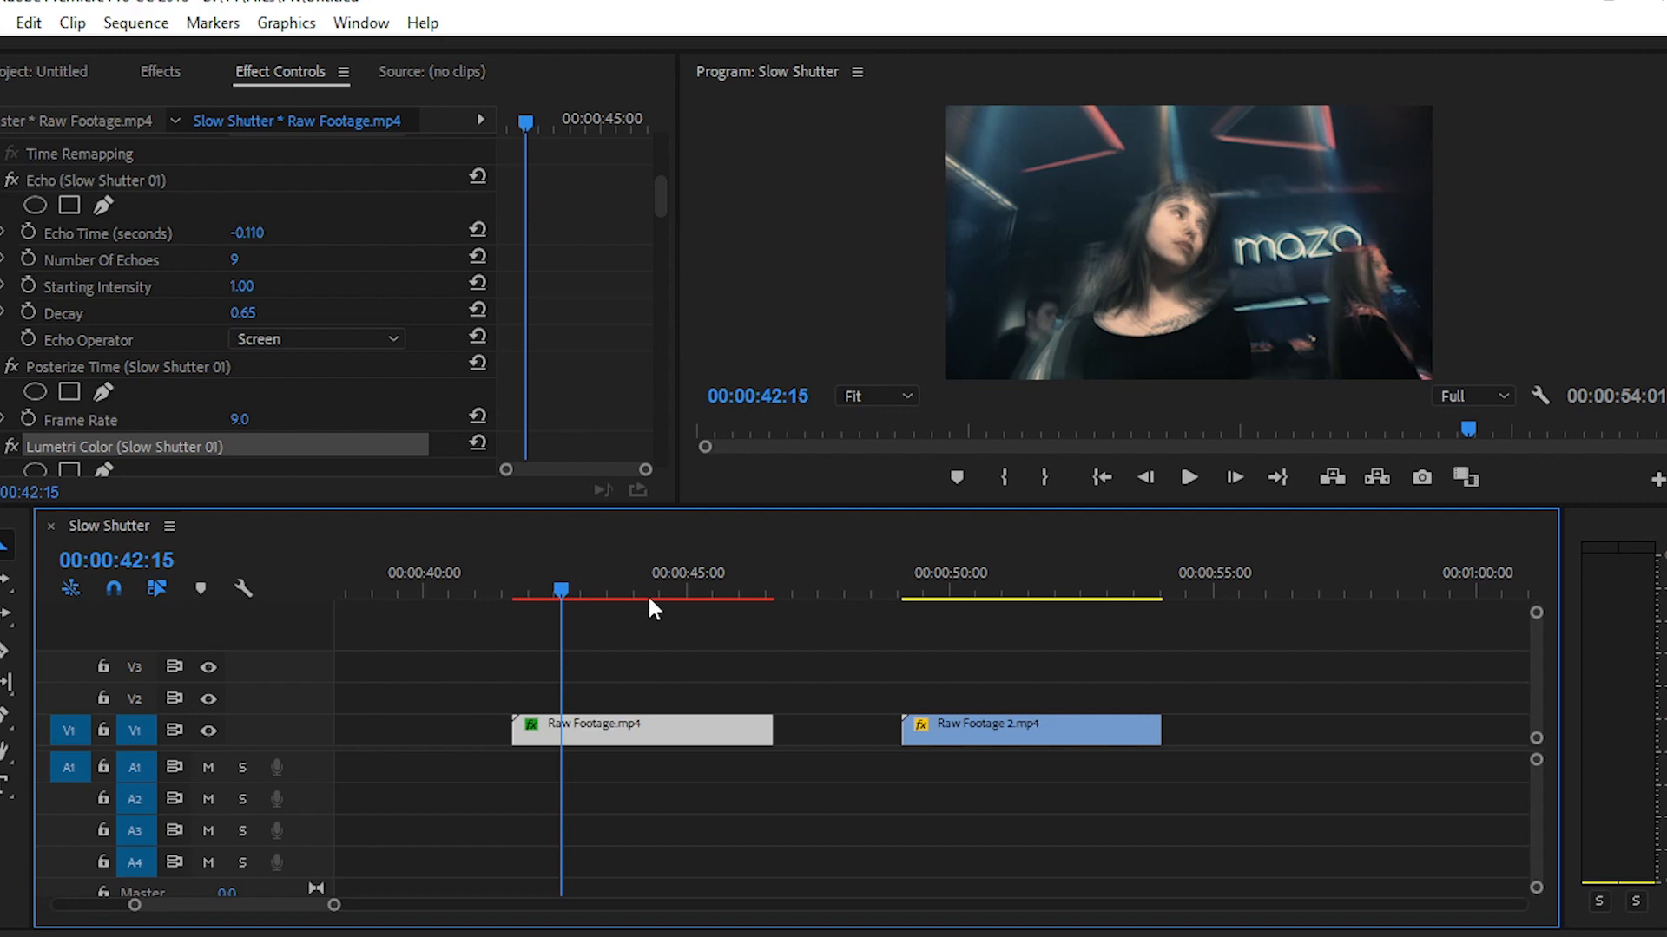
click(691, 587)
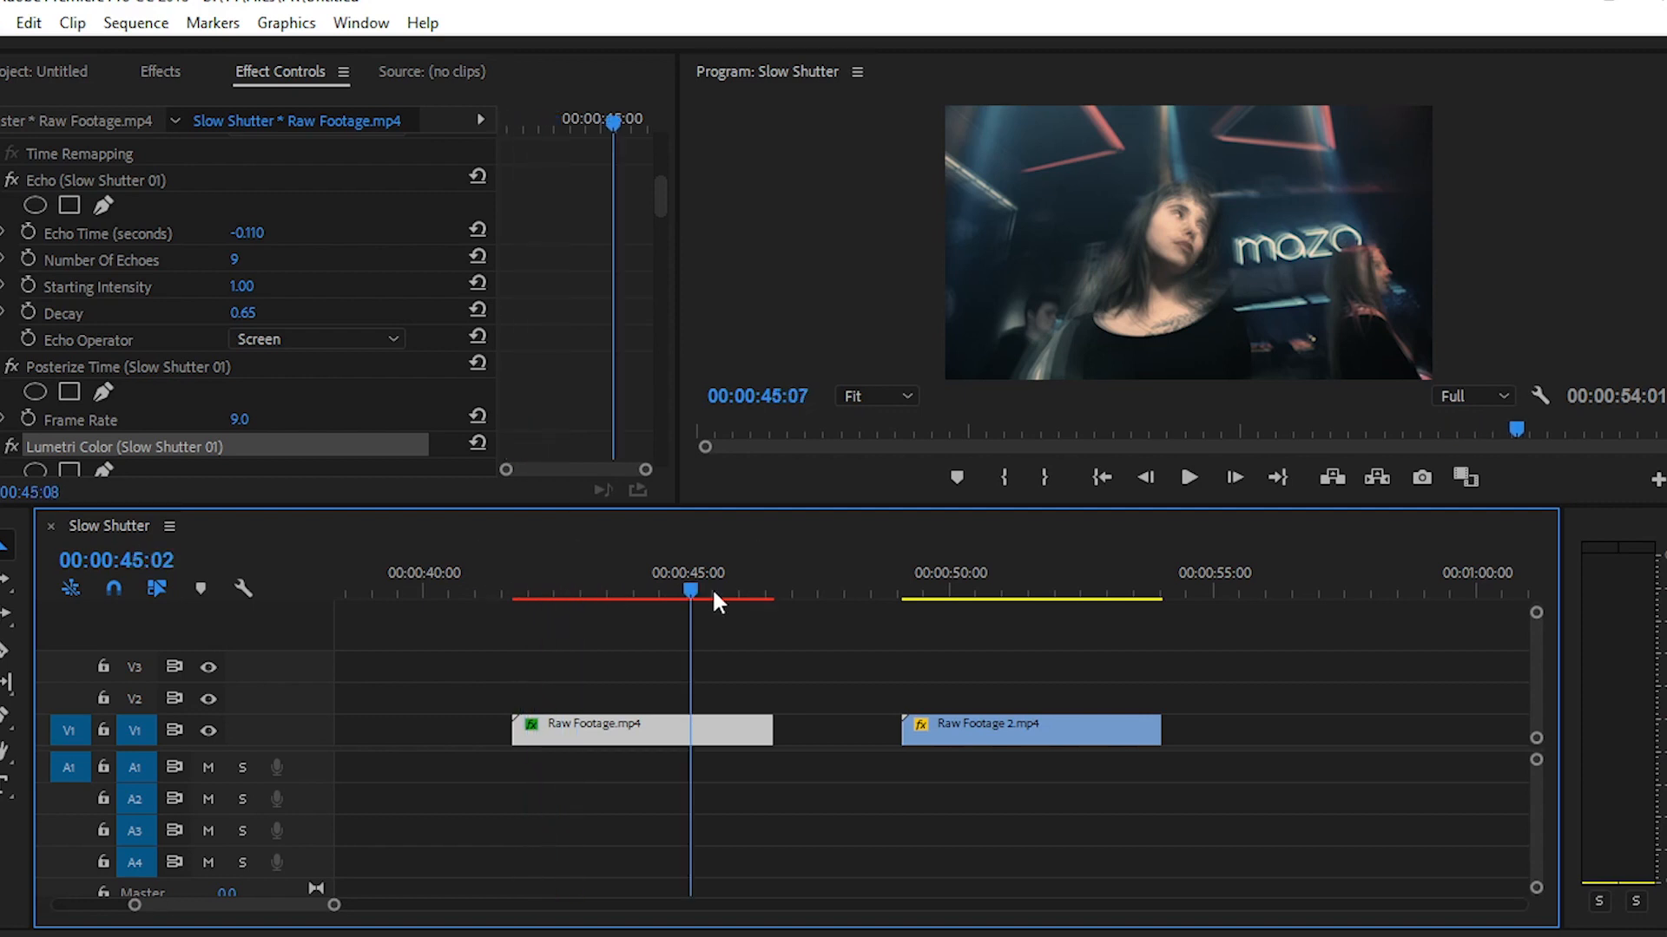
drag(691, 591, 630, 590)
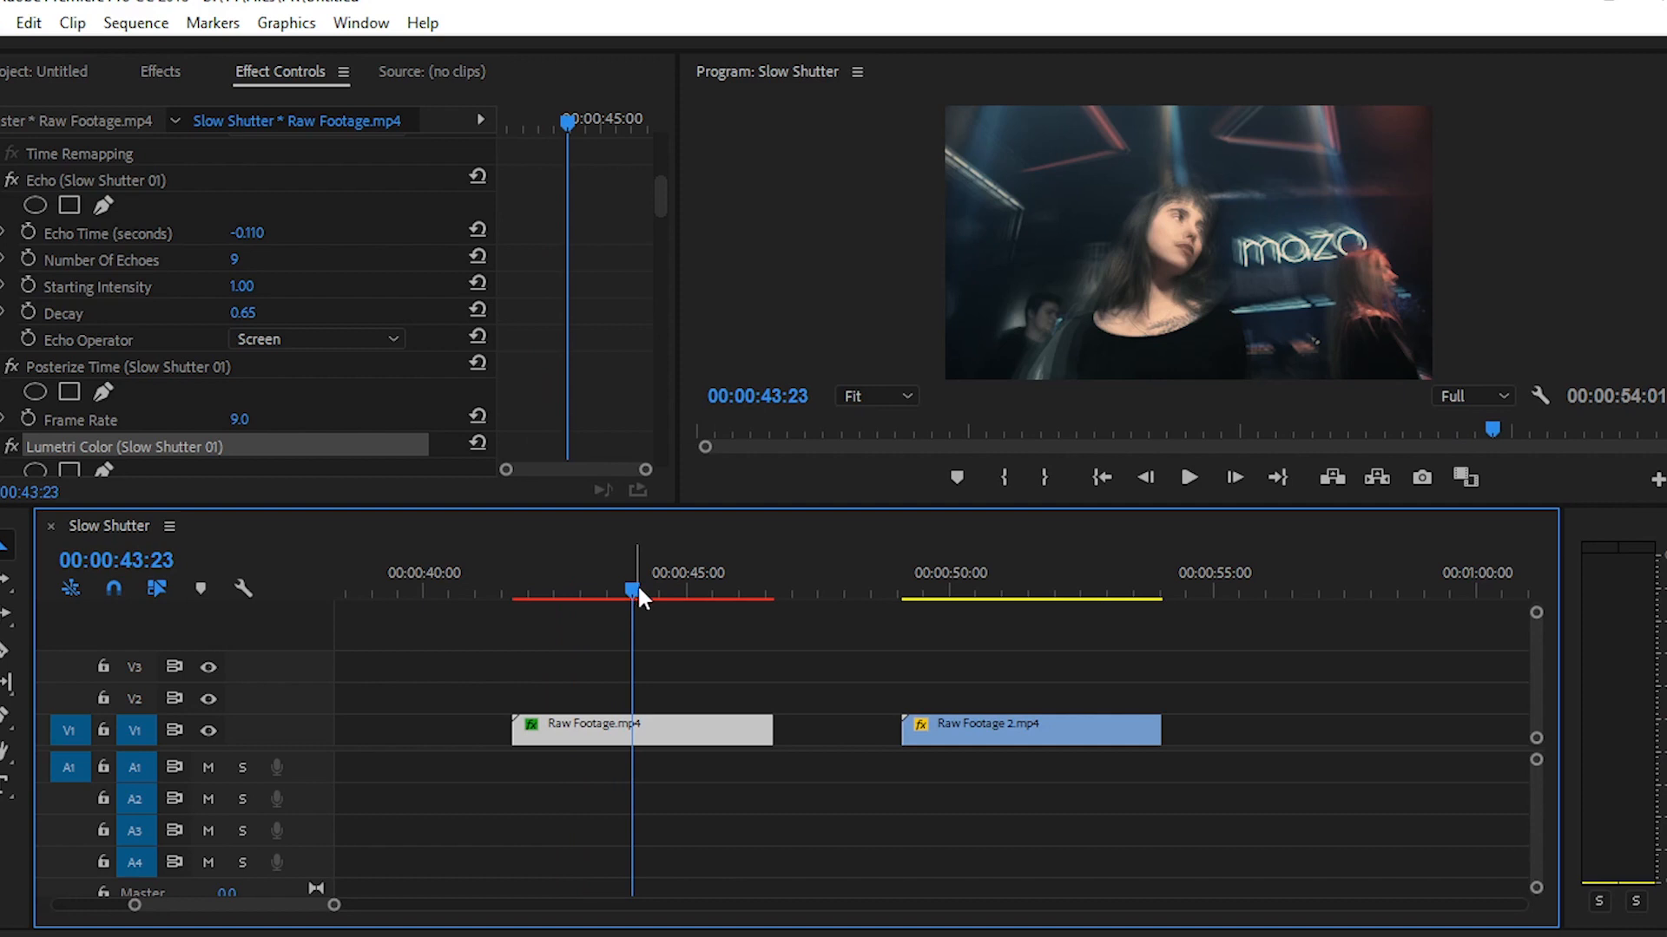
drag(632, 592, 514, 592)
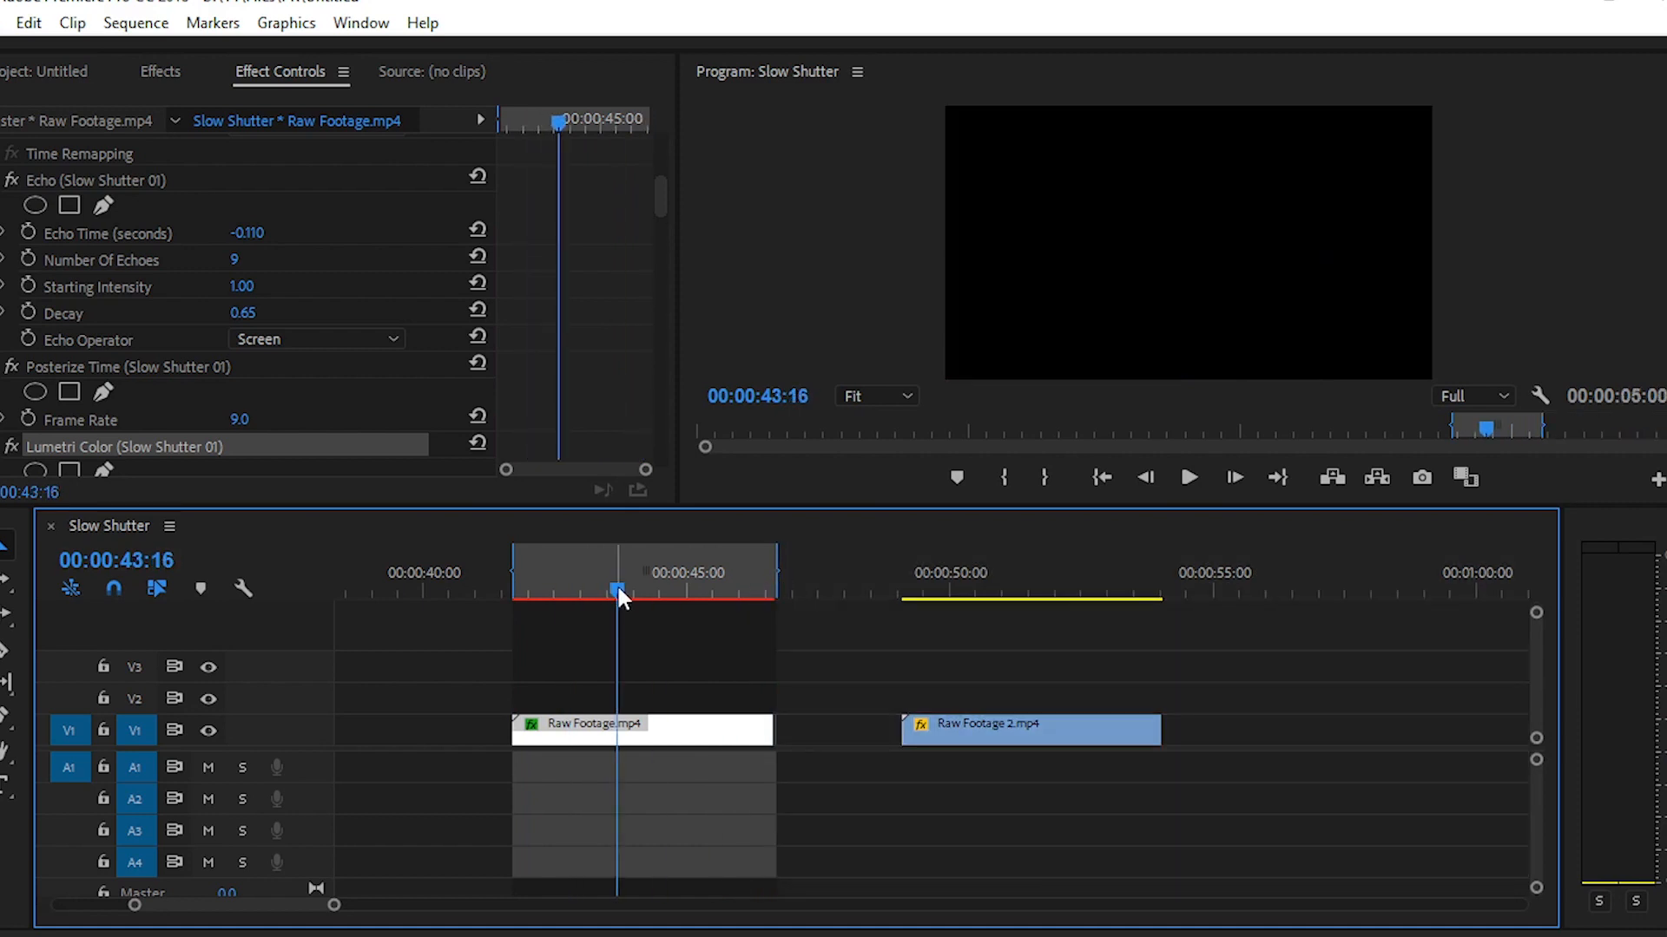
Step: Render the effects in the marked range via Sequence > Render Effects In to Out
click(134, 25)
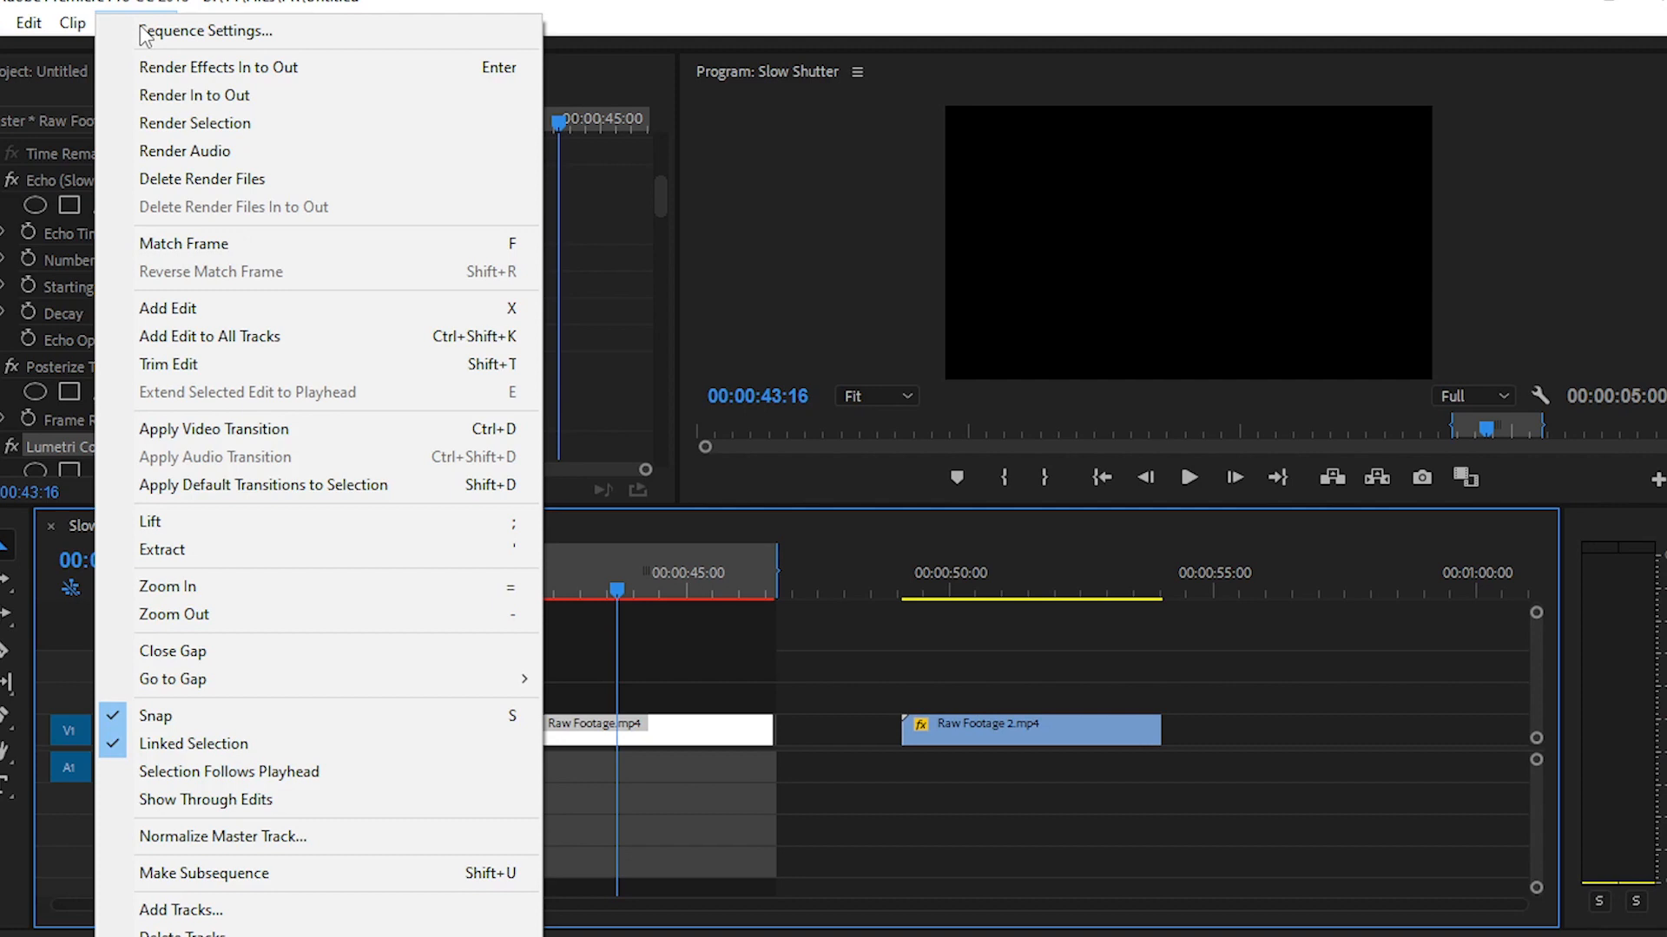
mouse_move(200, 97)
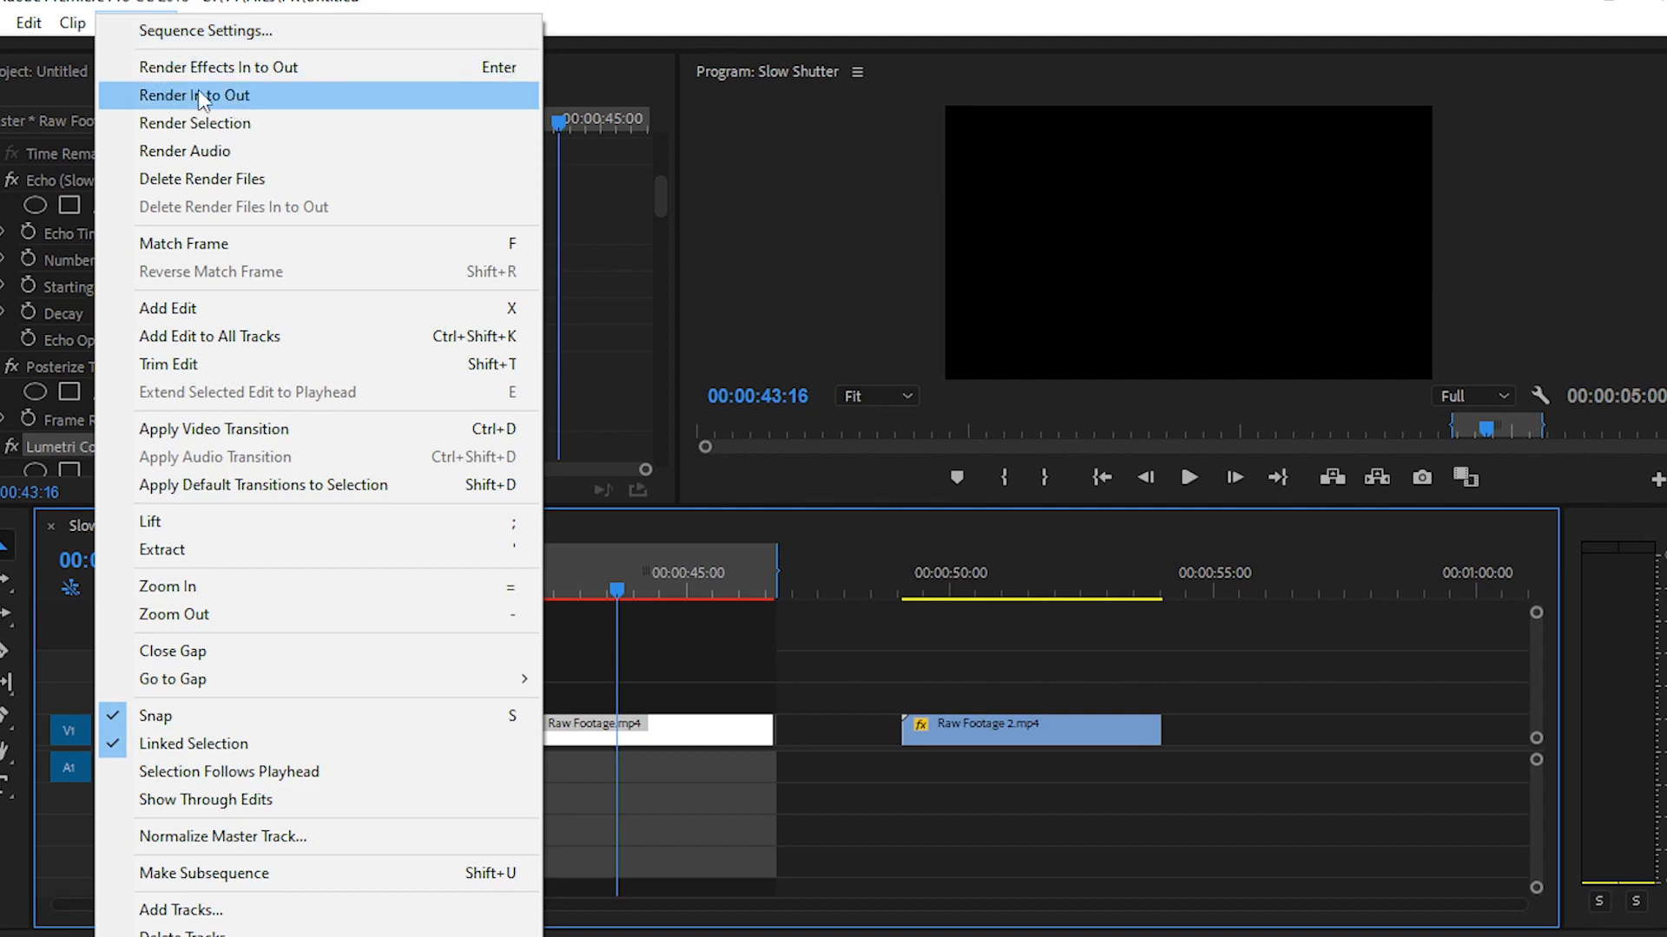
mouse_move(256, 80)
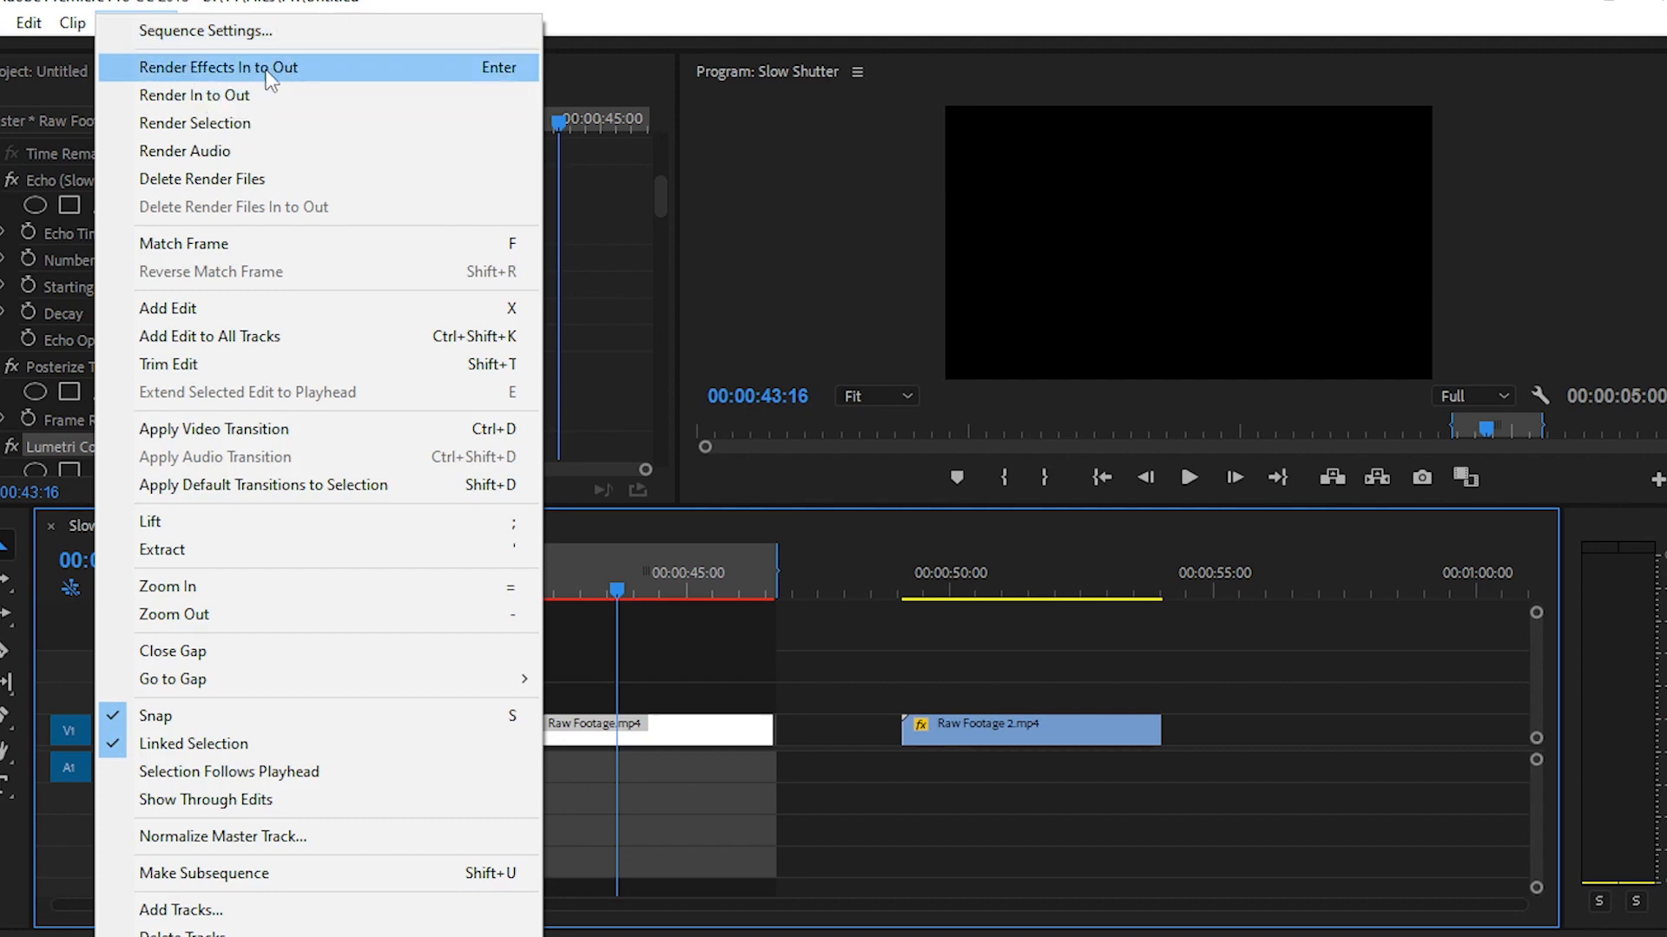
mouse_move(367, 78)
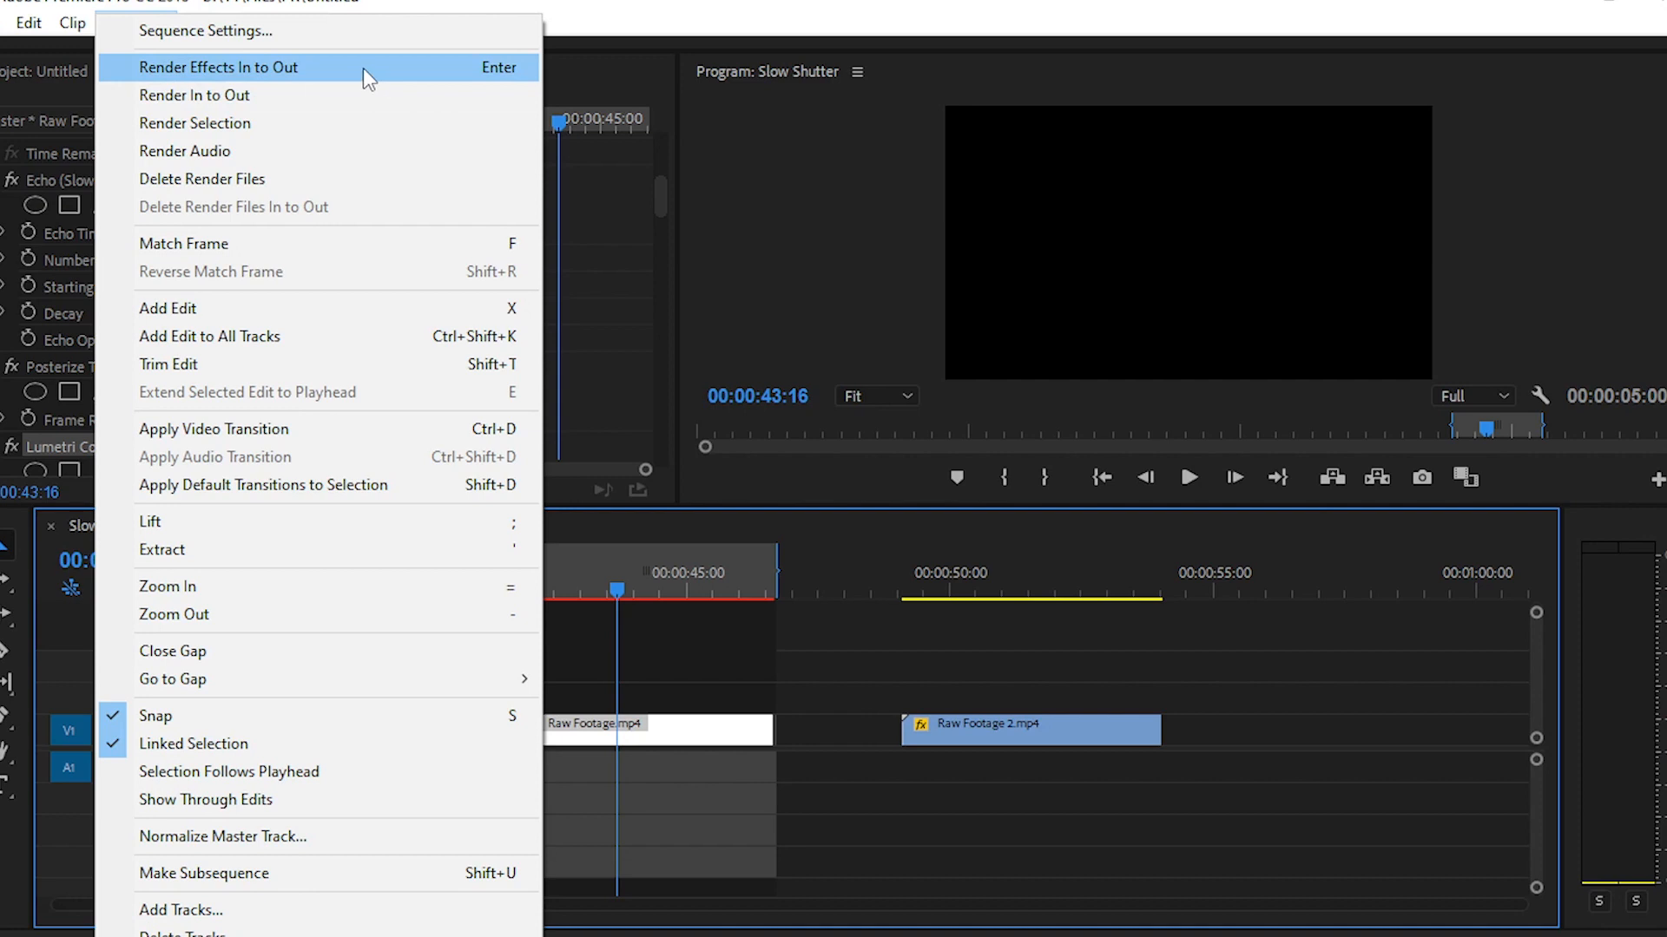
click(224, 67)
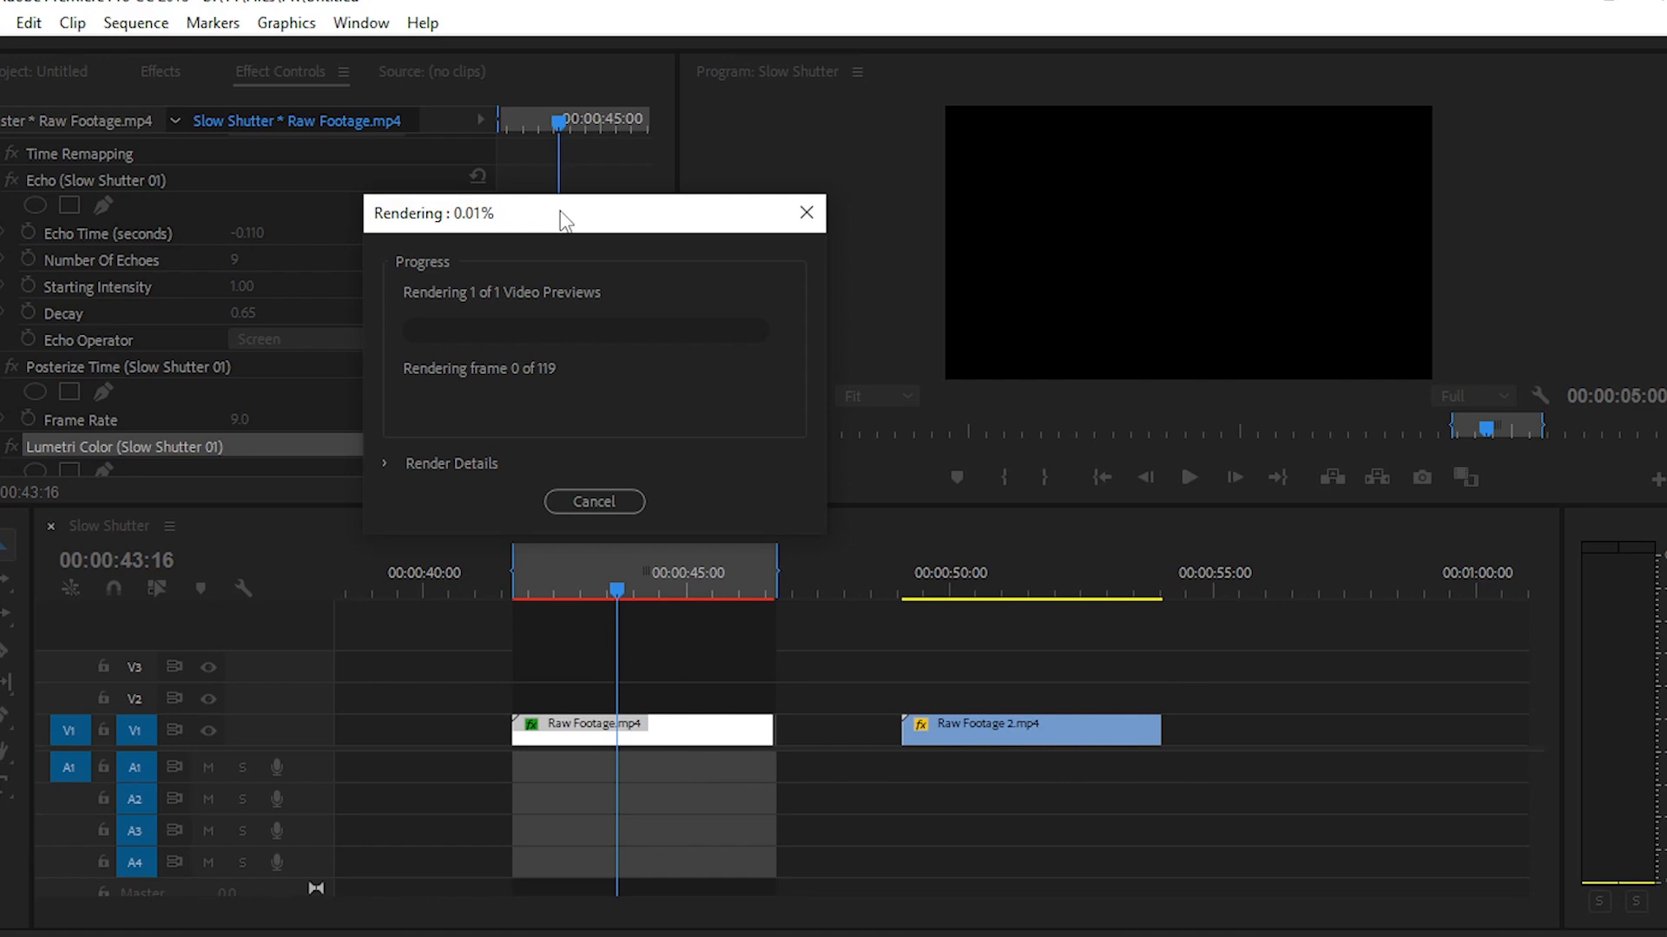
mouse_move(575, 224)
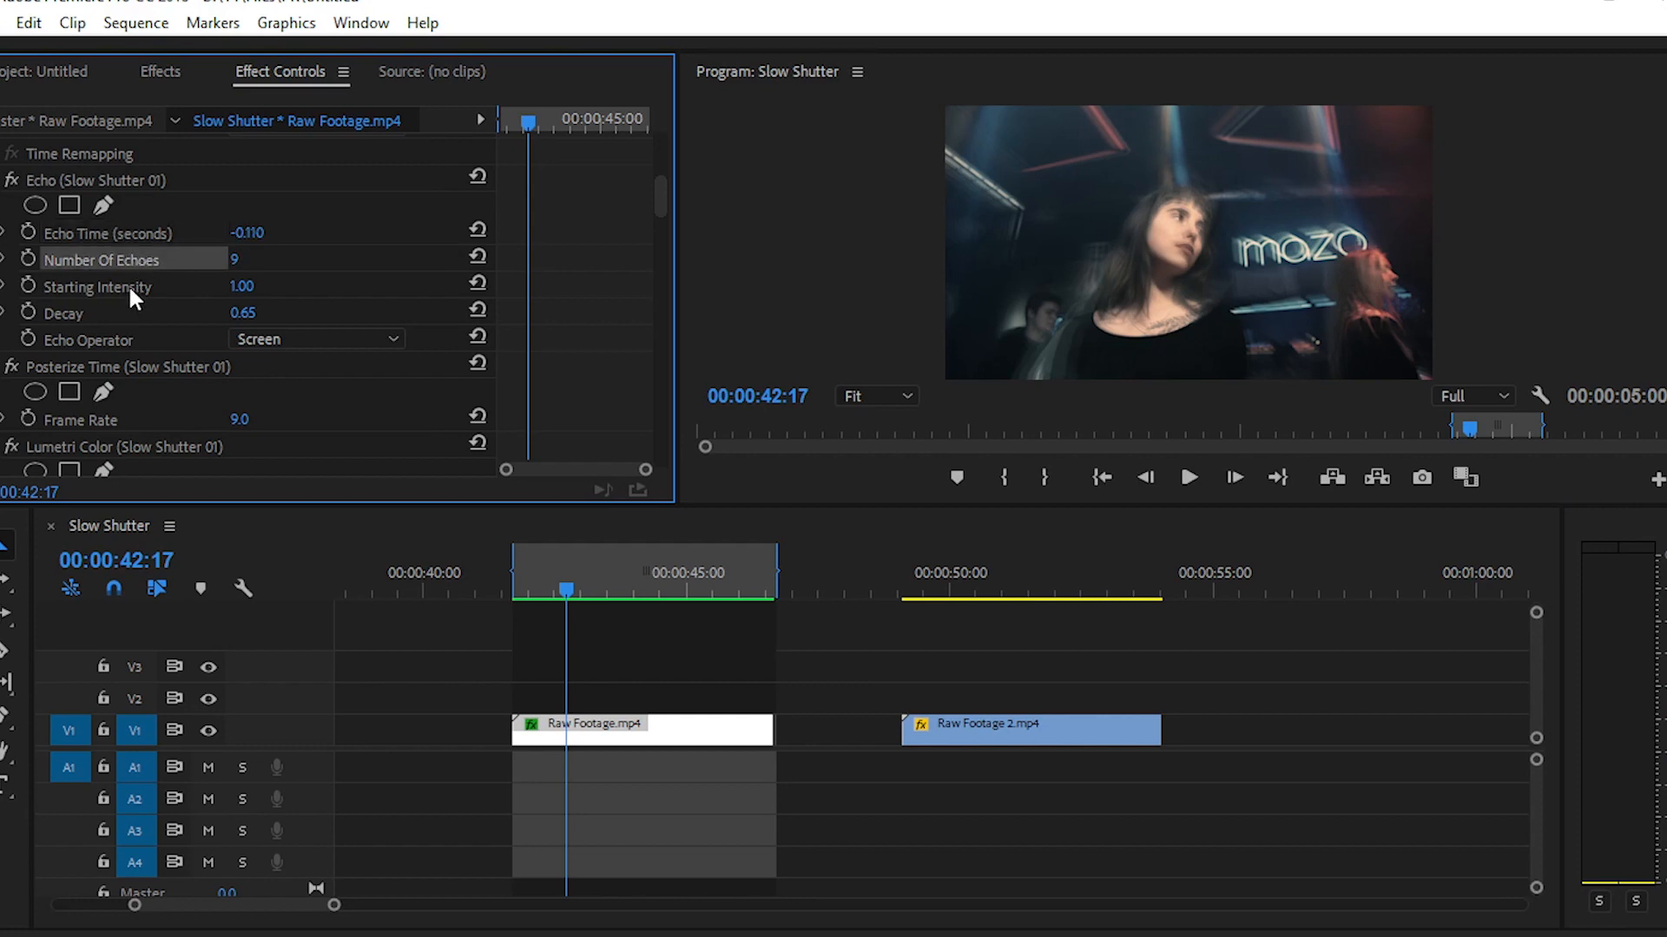
mouse_move(120, 344)
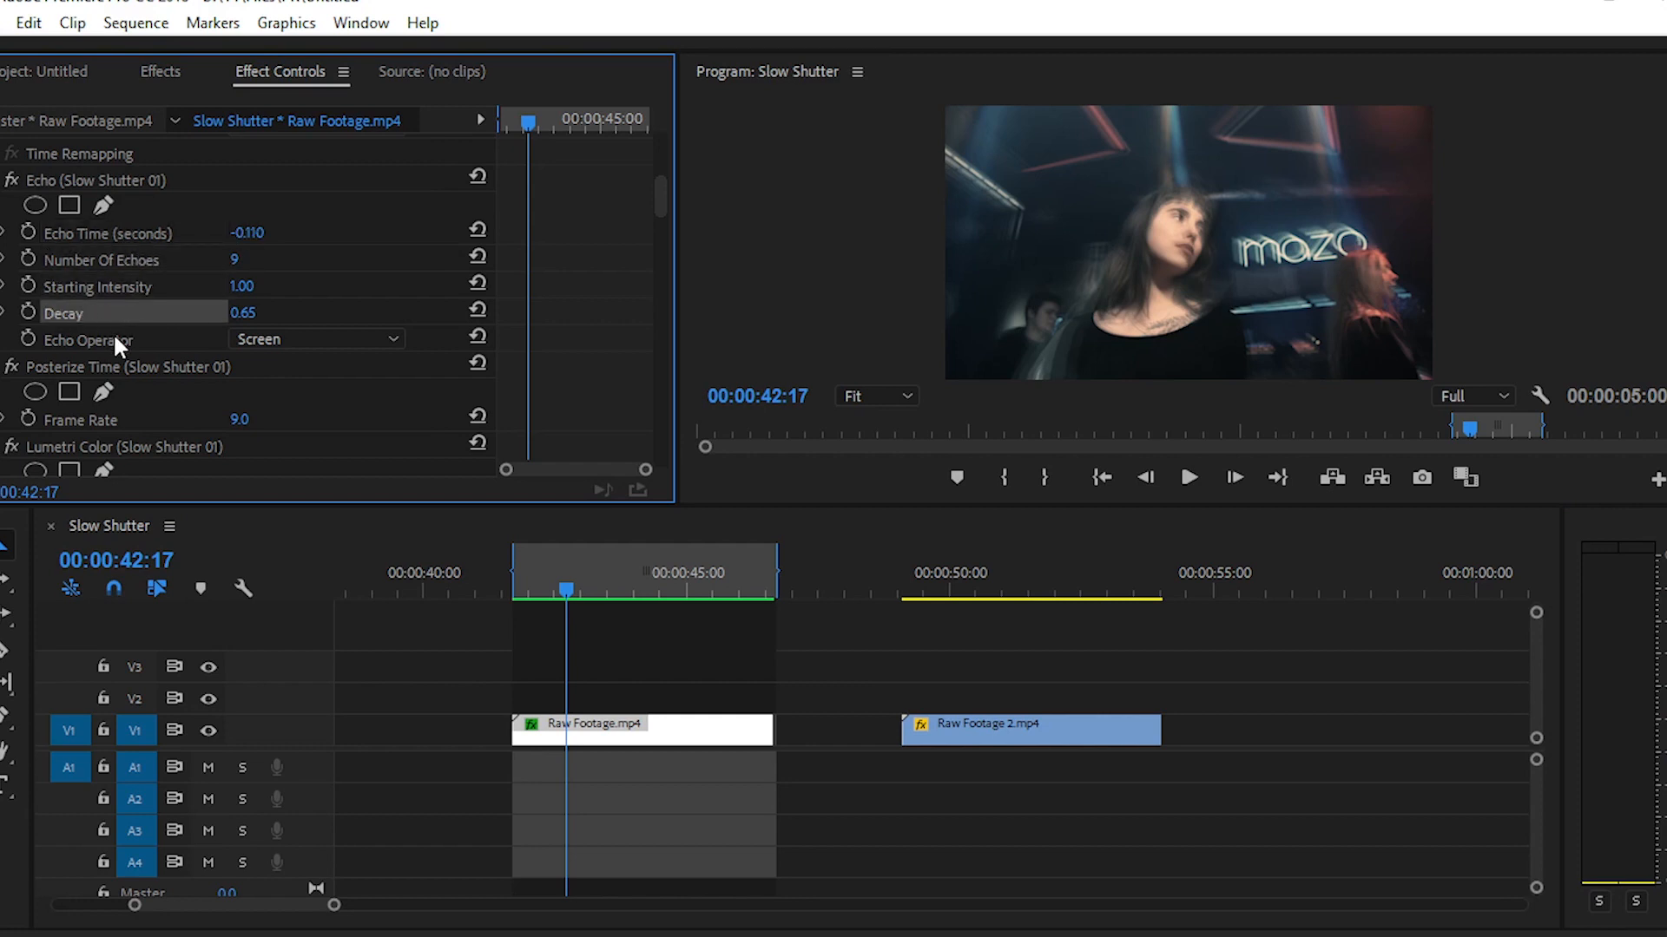
Step: Raise the Echo effect's Number of Echoes on Raw Footage.mp4 from 9 to 10
scroll(down, 3)
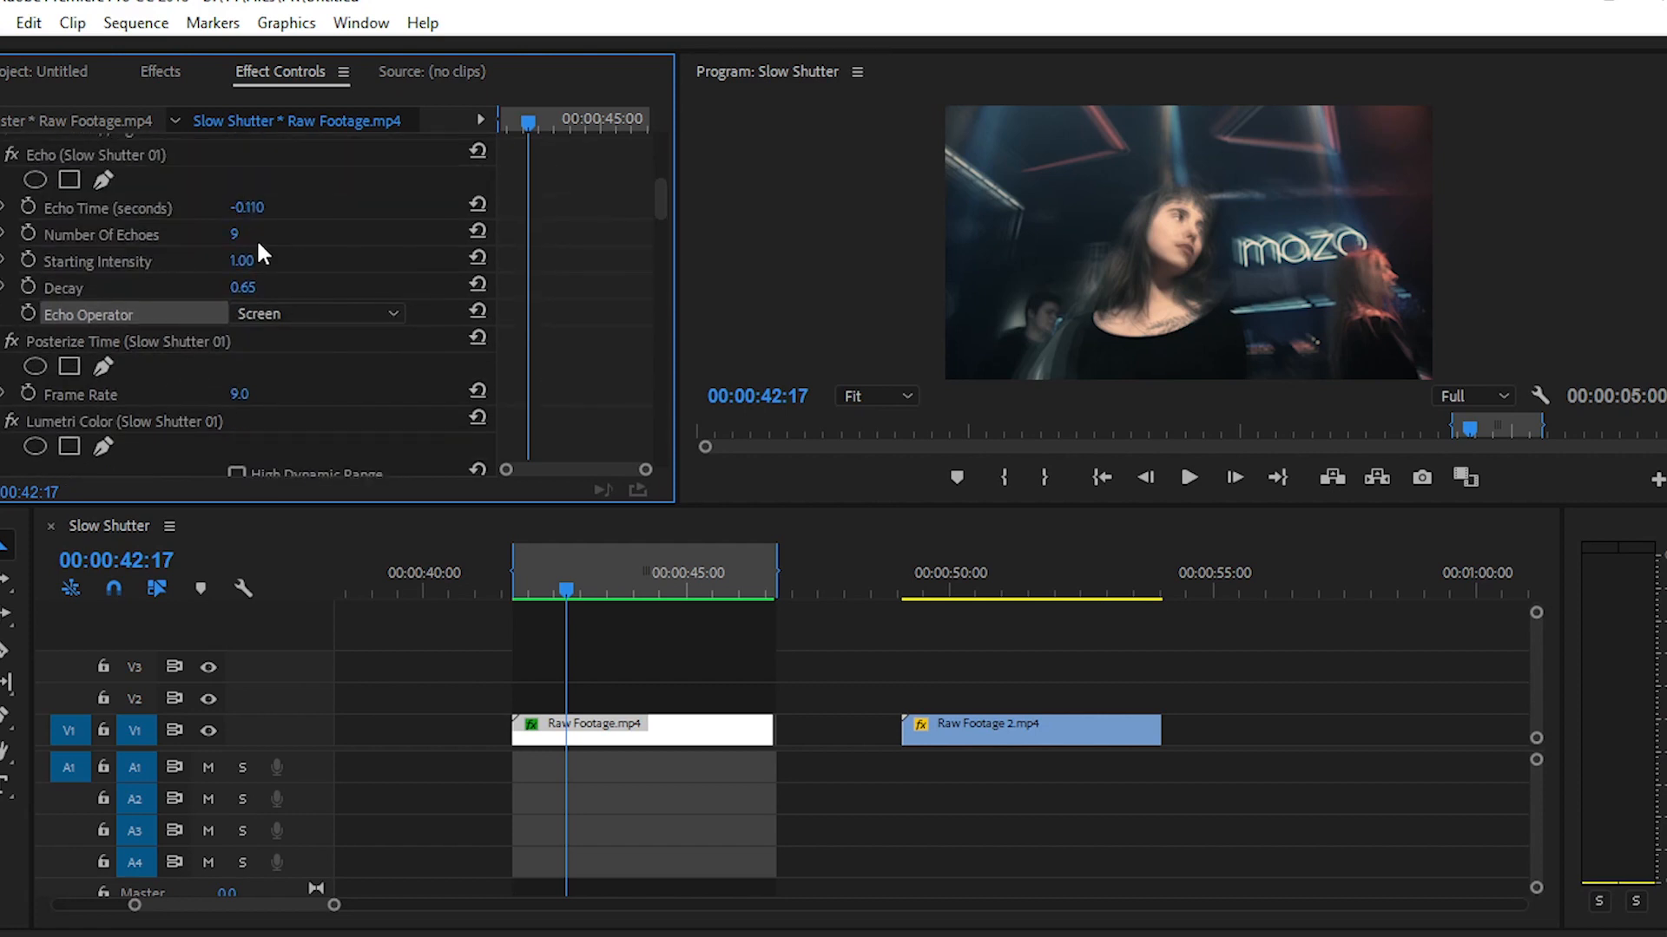
drag(236, 233, 255, 233)
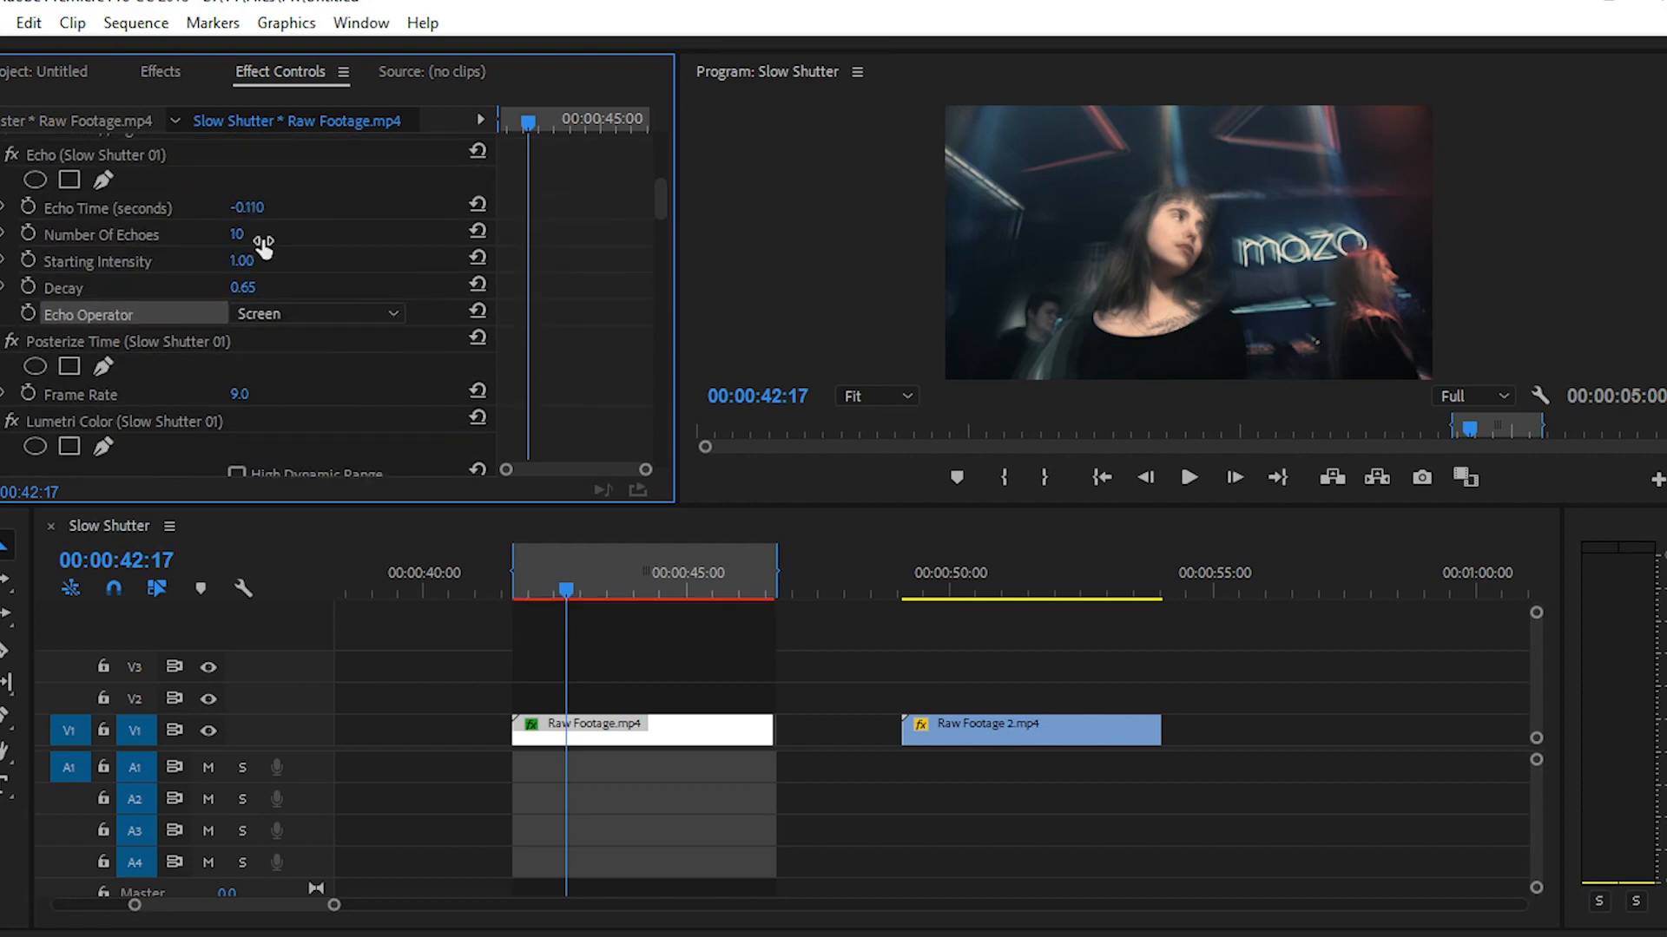
mouse_move(657, 580)
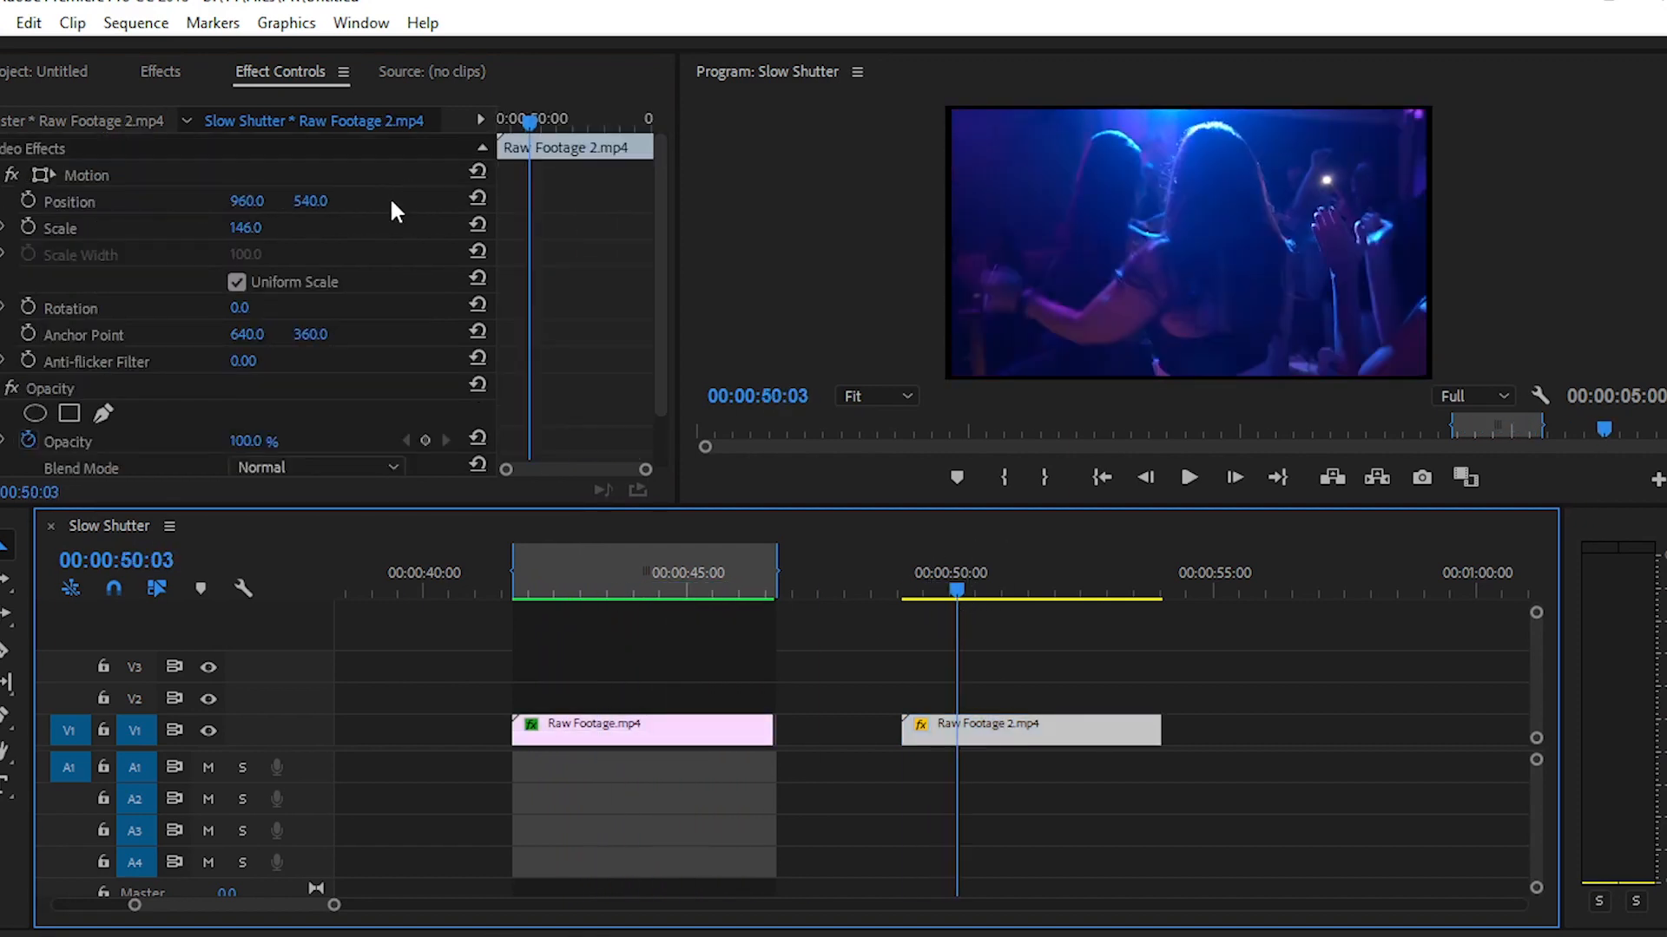
Step: Render the Slow Shutter 03 effects on Raw Footage 2.mp4 and play back its echo trails
click(160, 72)
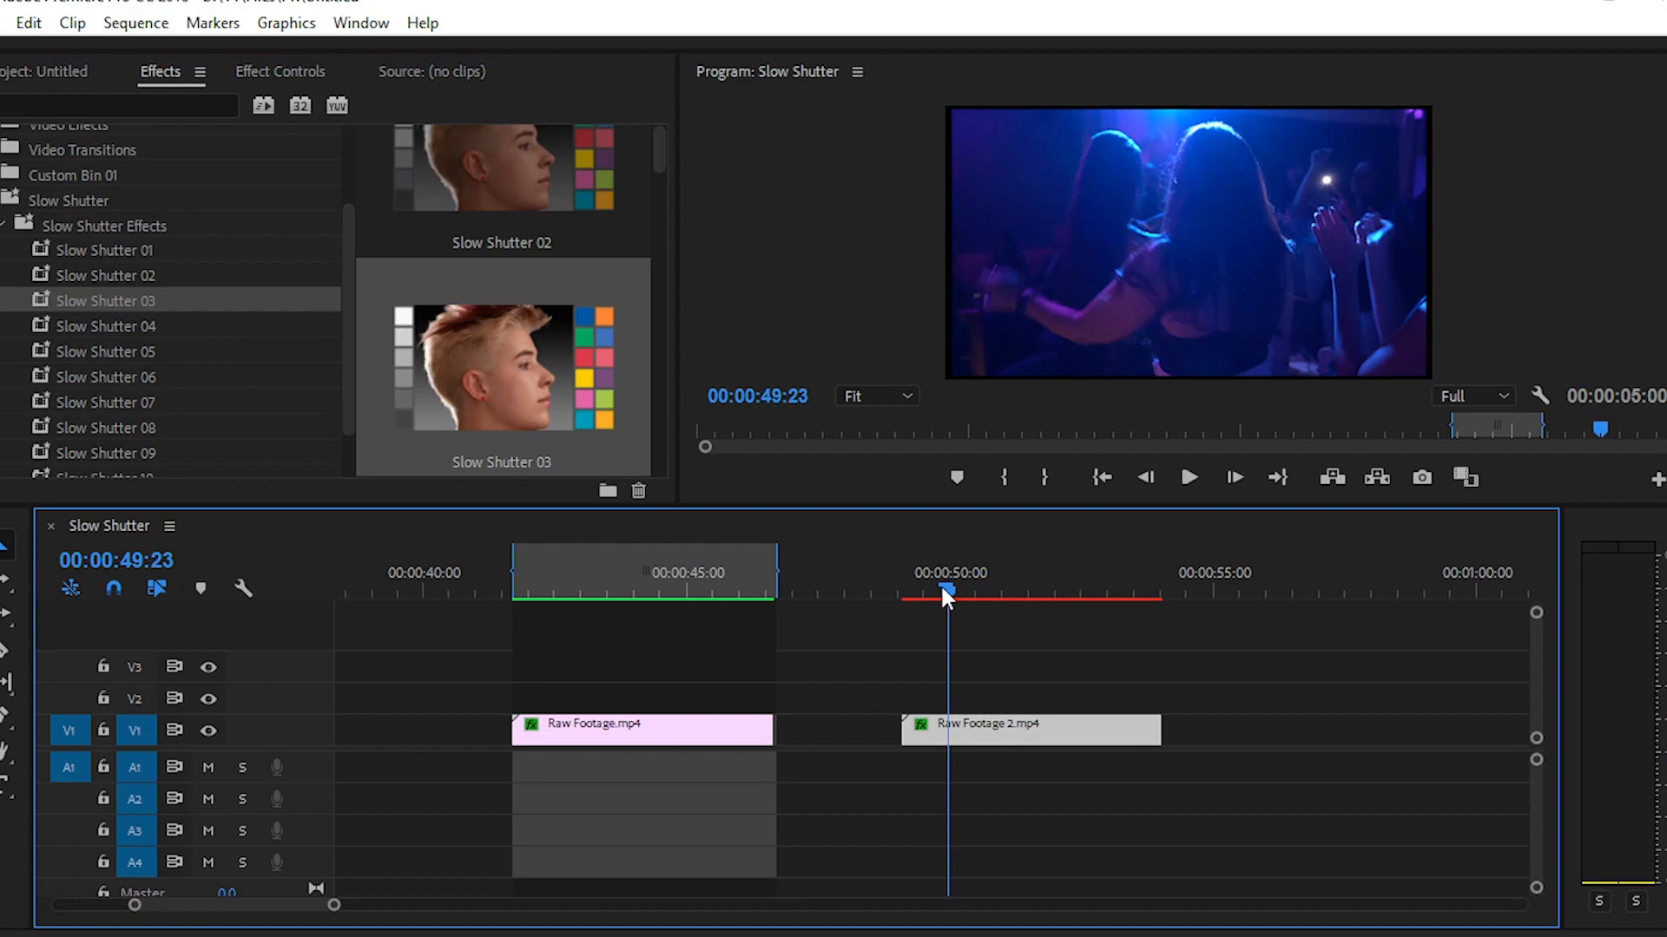
click(134, 23)
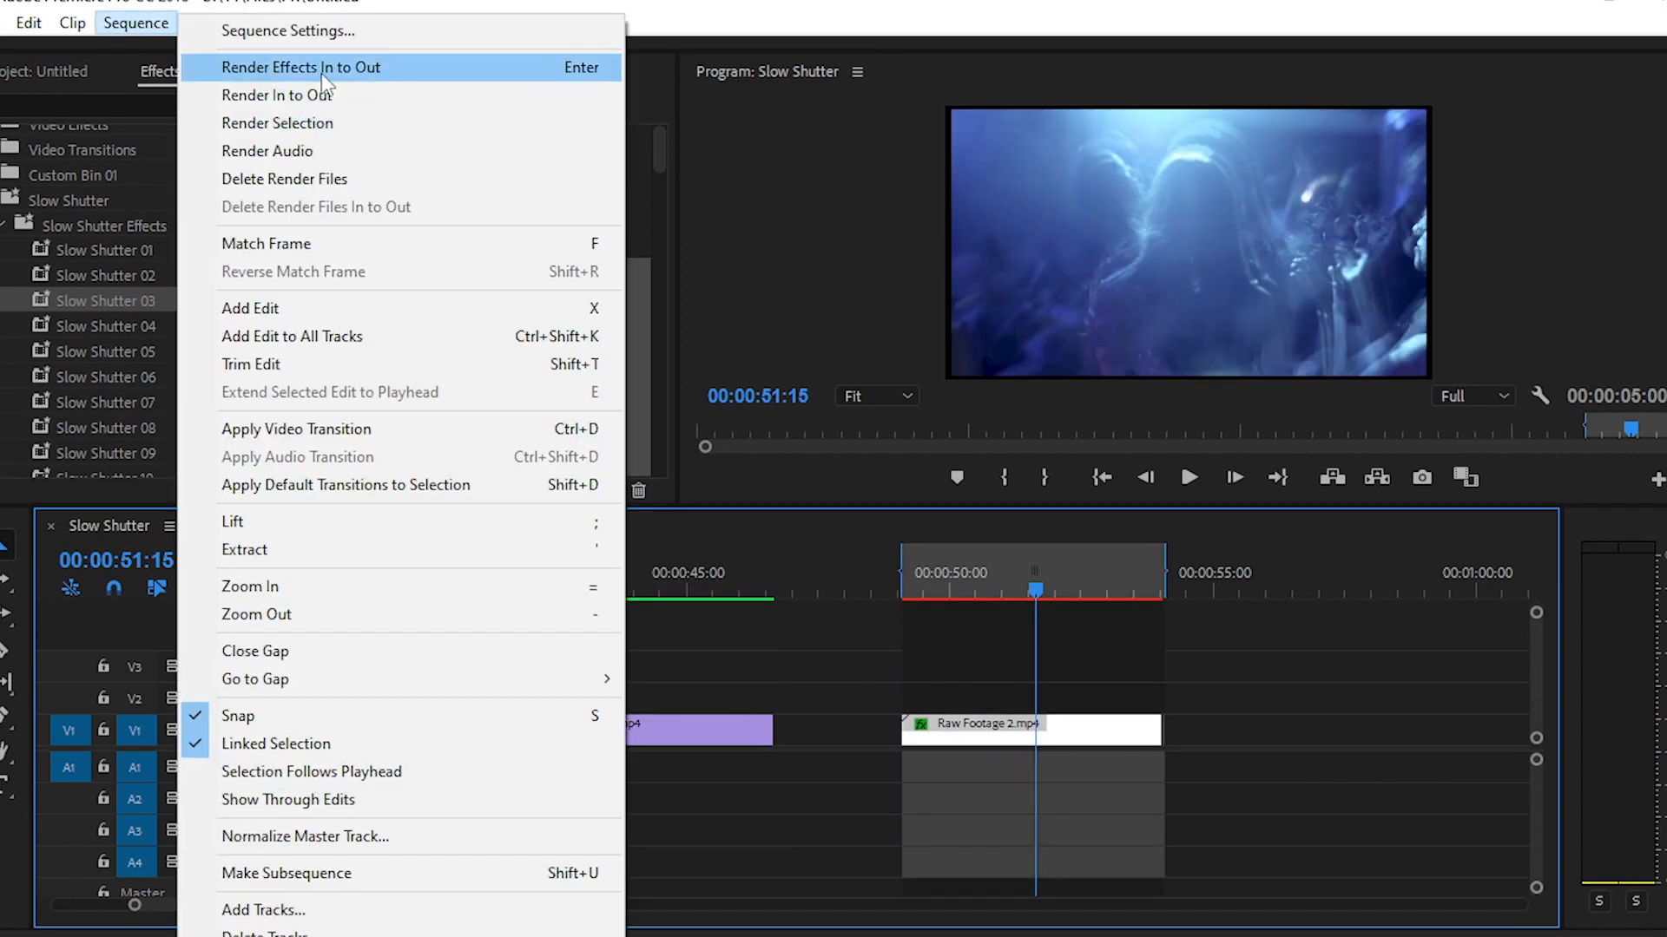
click(298, 68)
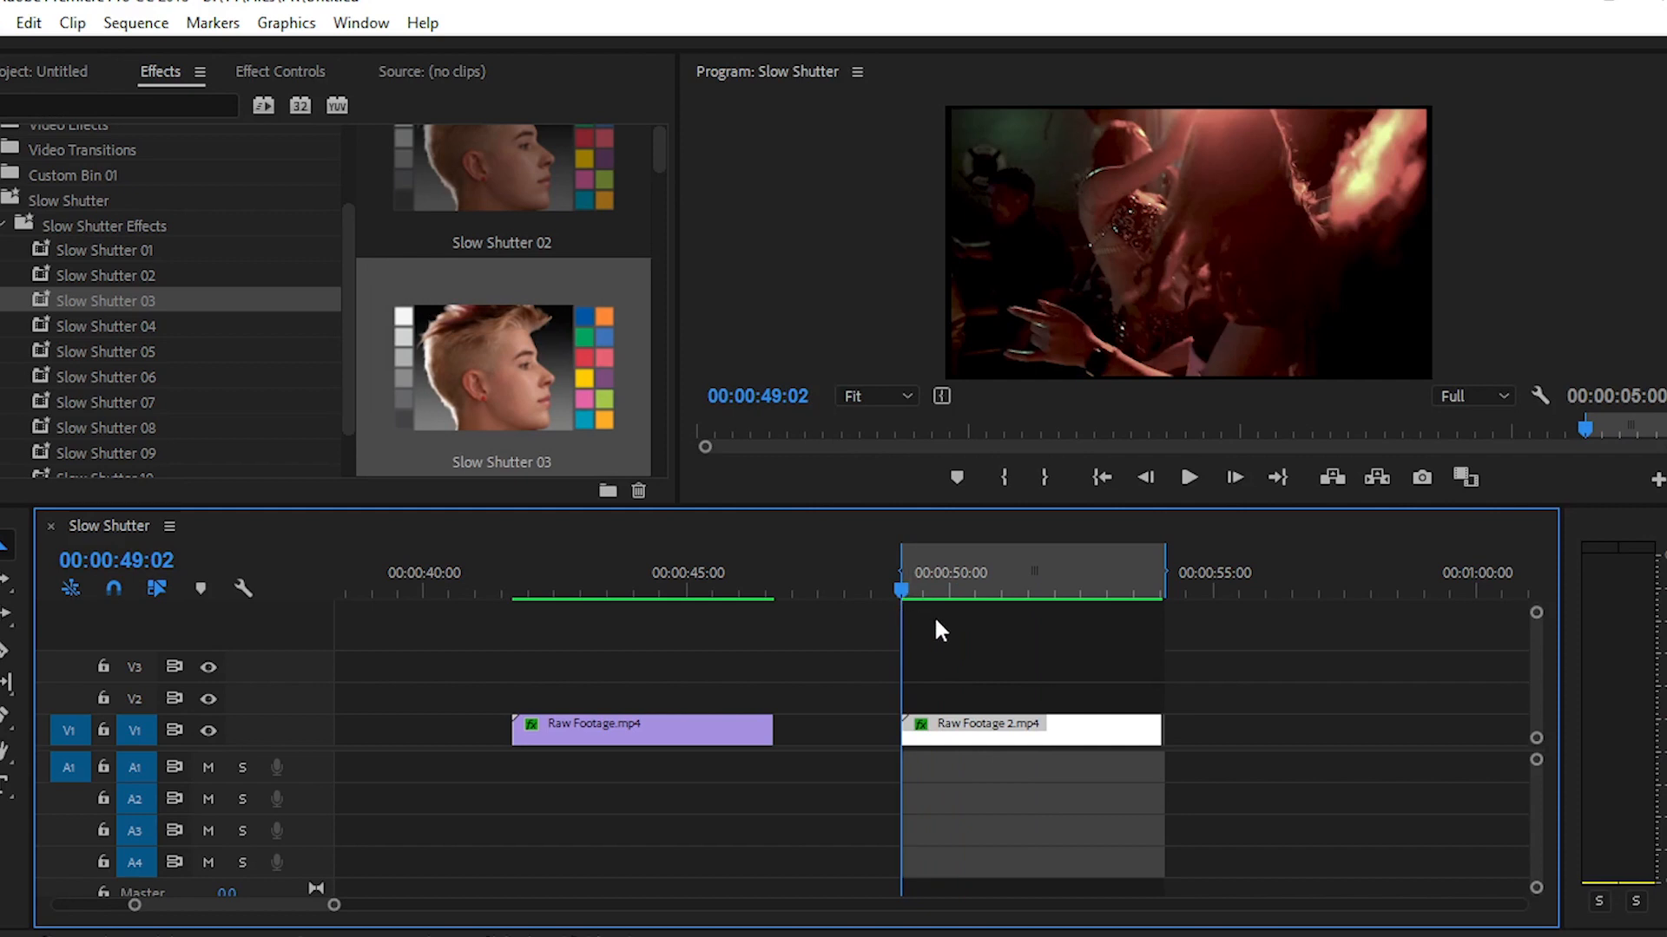
click(941, 592)
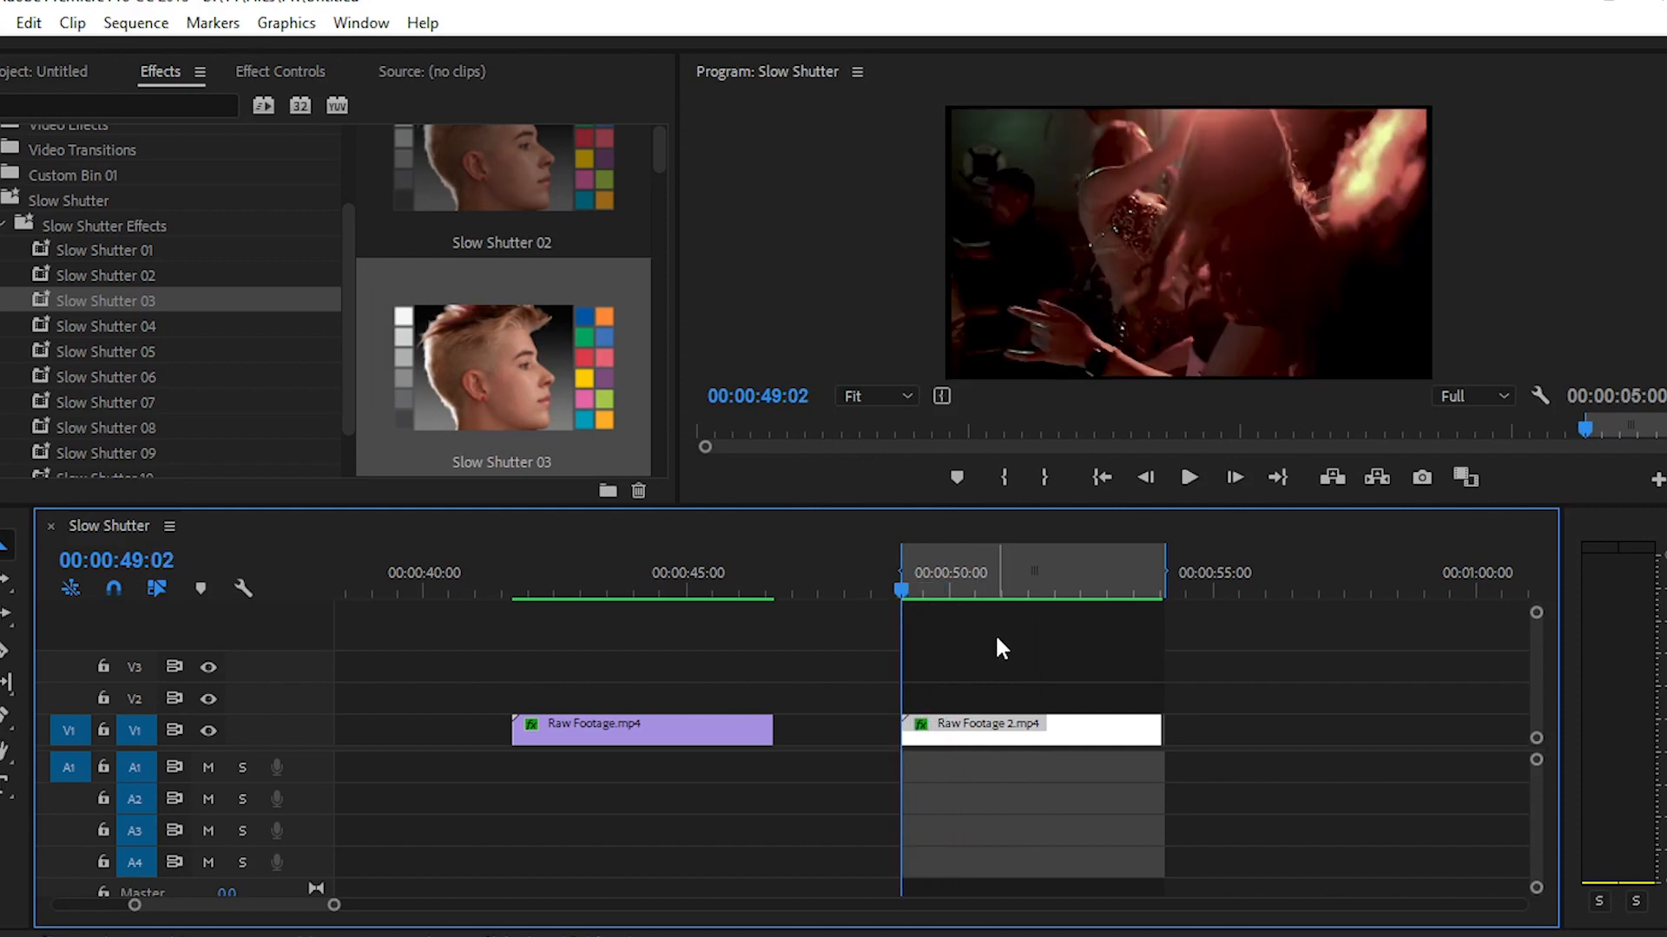
click(1187, 477)
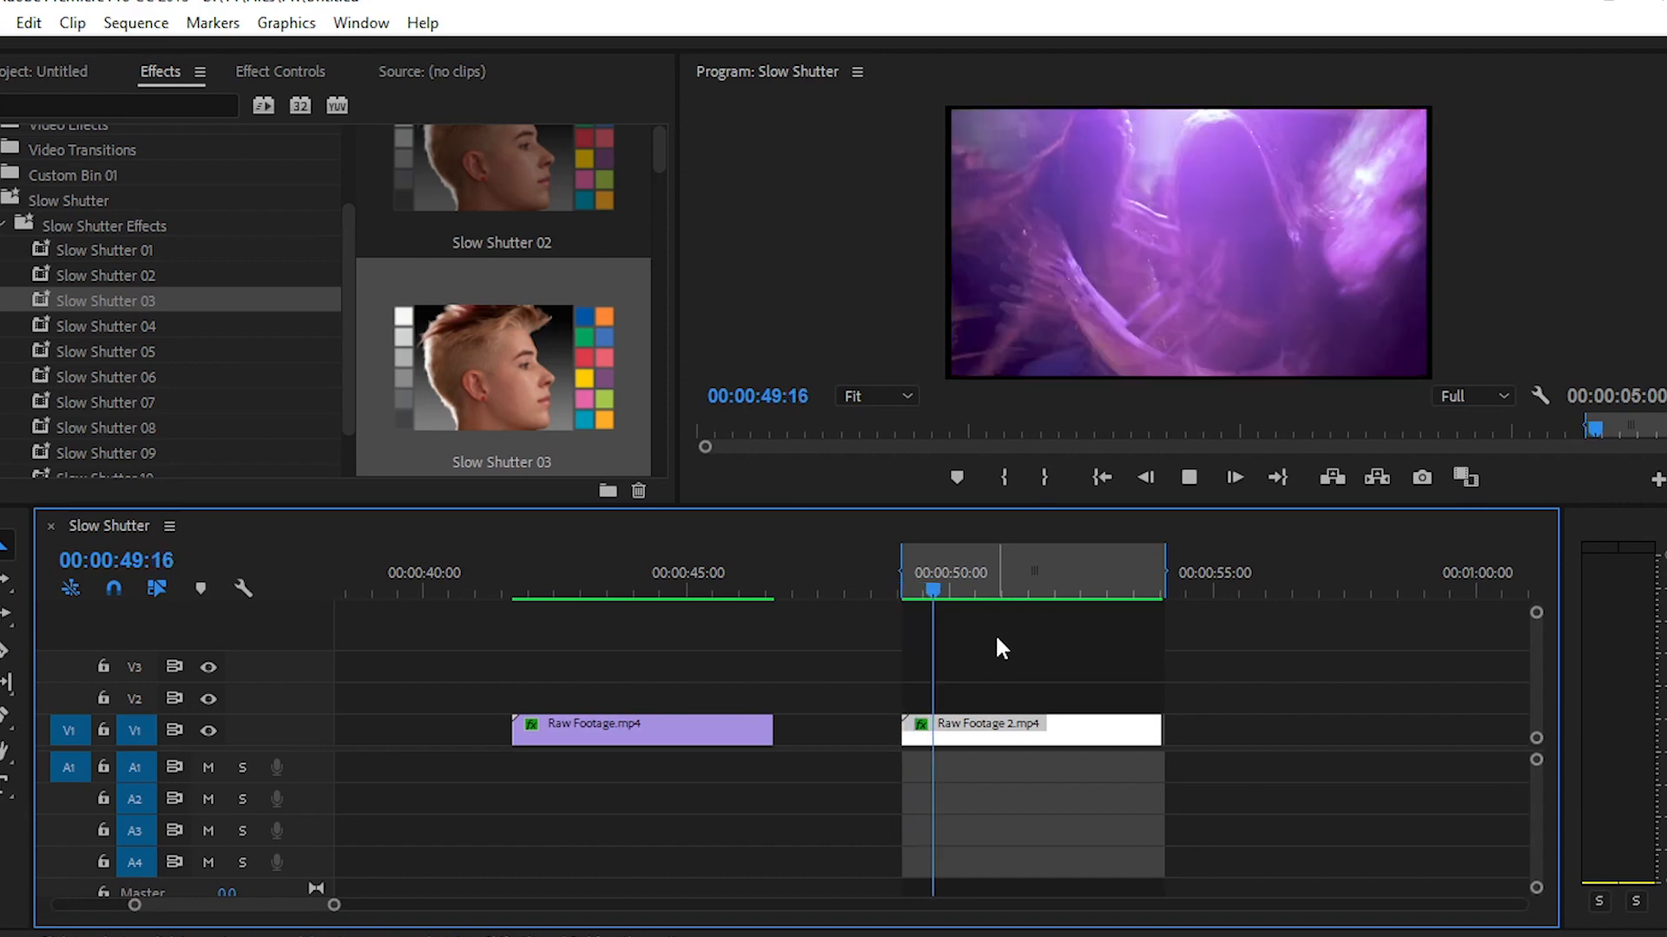